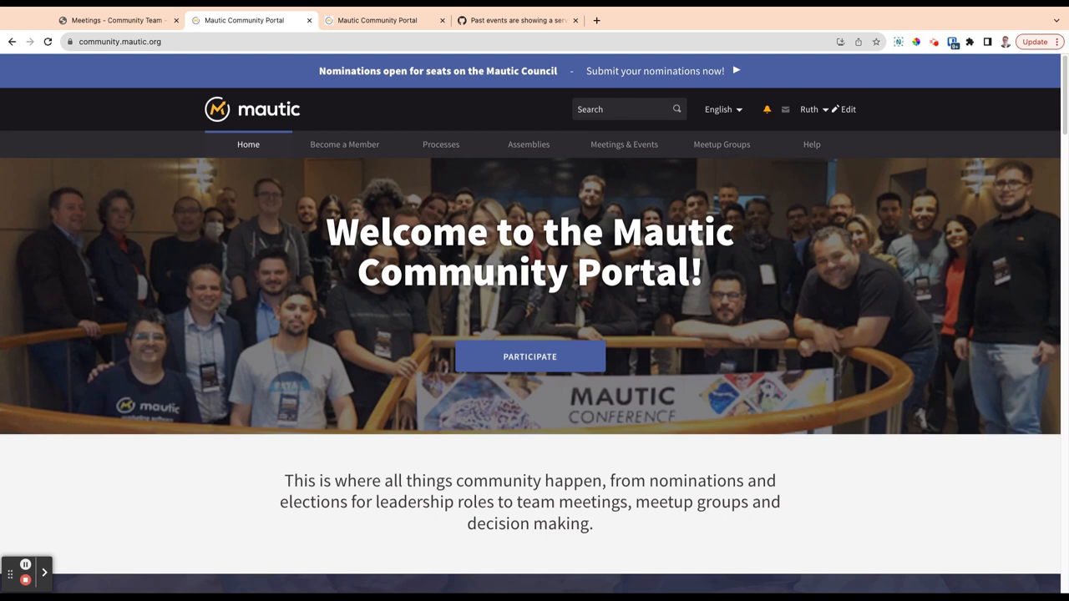
{"action": "mouse_move", "coordinate": [529, 144]}
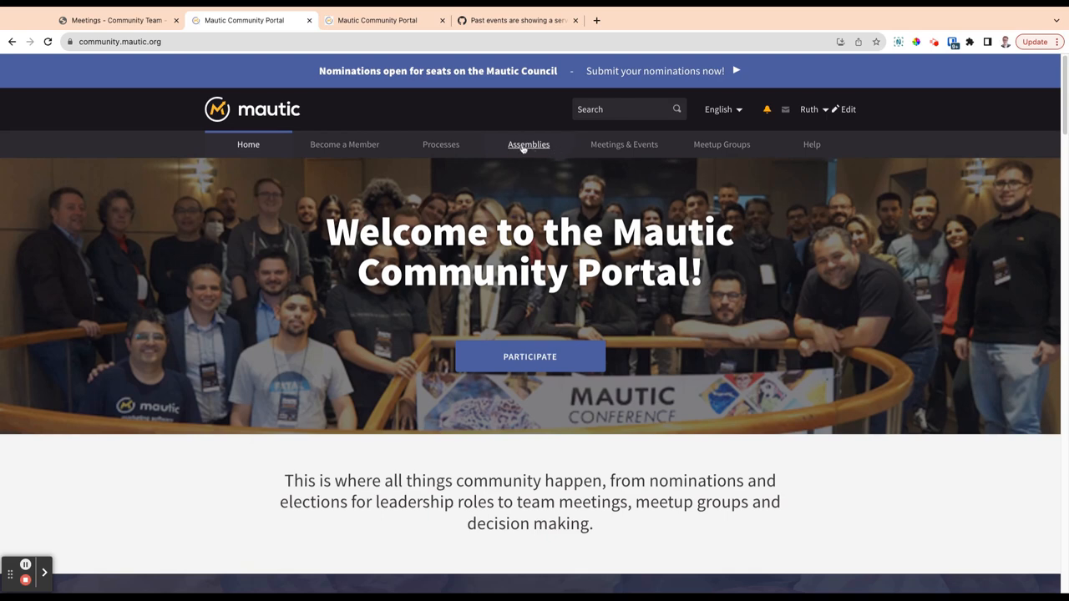
Open the Assemblies overview and scroll to highlighted Council, General Assembly and Mautic Meetups.
{"action": "left_click", "coordinate": [528, 143]}
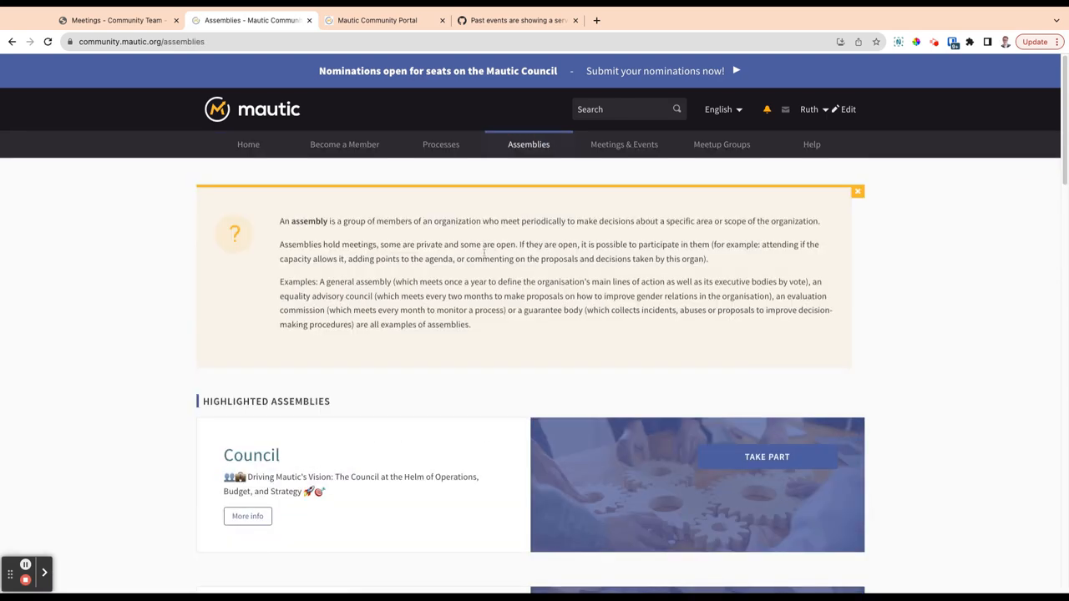
{"action": "left_click_drag", "start_coordinate": [281, 220], "coordinate": [470, 324]}
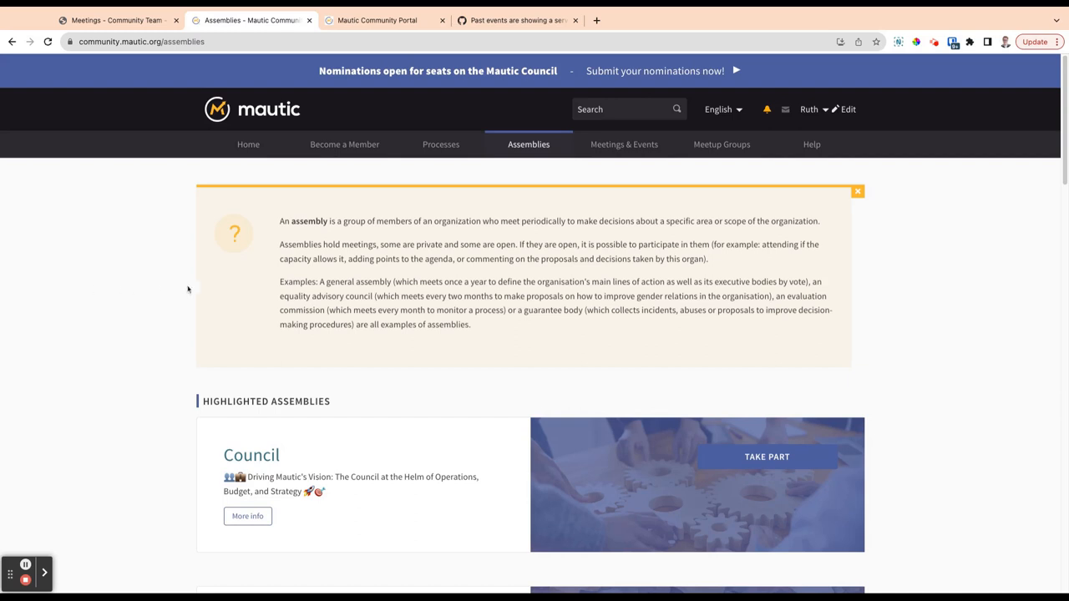
{"action": "scroll", "scroll_direction": "down", "scroll_amount": 3}
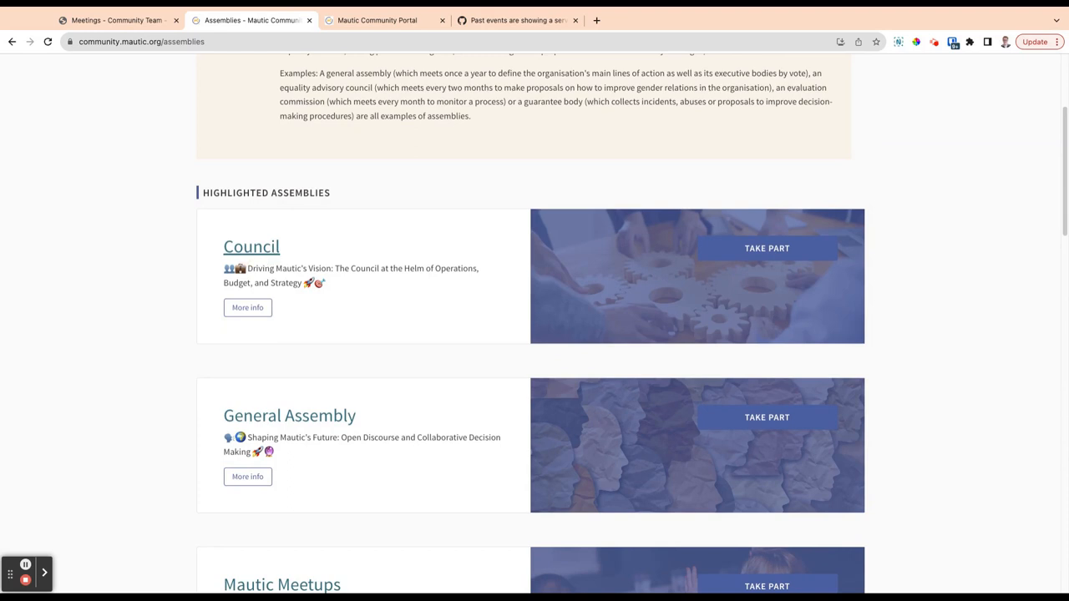
{"action": "scroll", "scroll_direction": "down", "scroll_amount": 3}
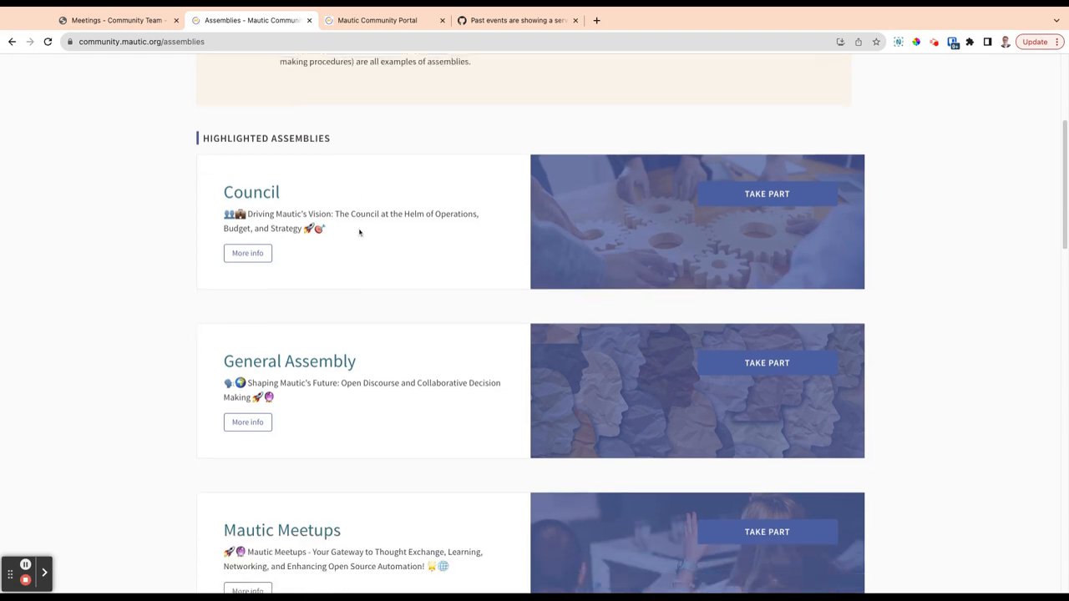
{"action": "scroll", "scroll_direction": "down", "scroll_amount": 3}
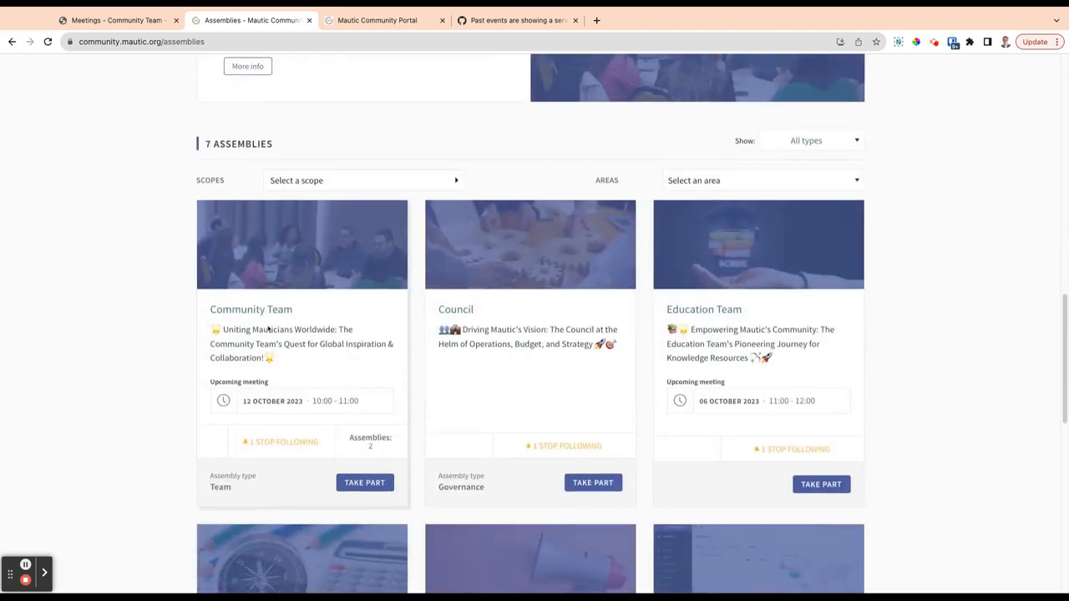
{"action": "mouse_move", "coordinate": [704, 310]}
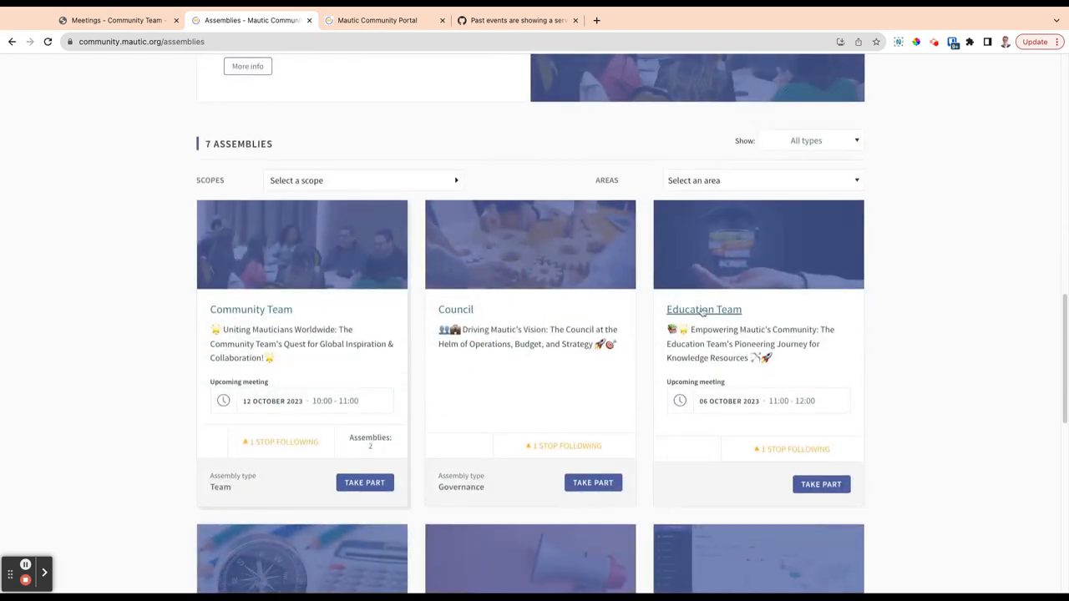
{"action": "scroll", "scroll_direction": "down", "scroll_amount": 3}
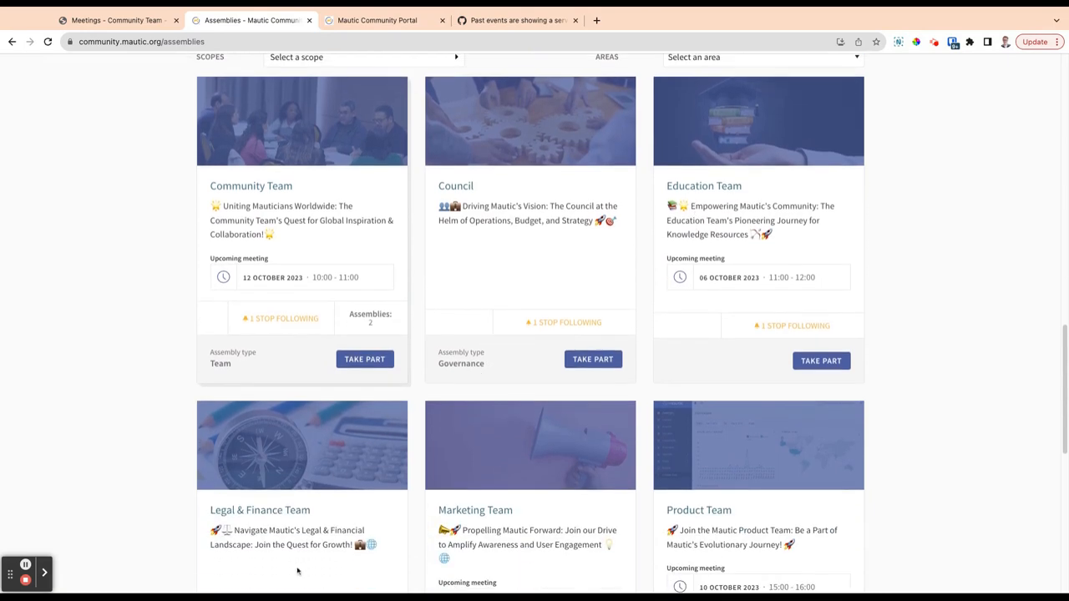
{"action": "mouse_move", "coordinate": [700, 510]}
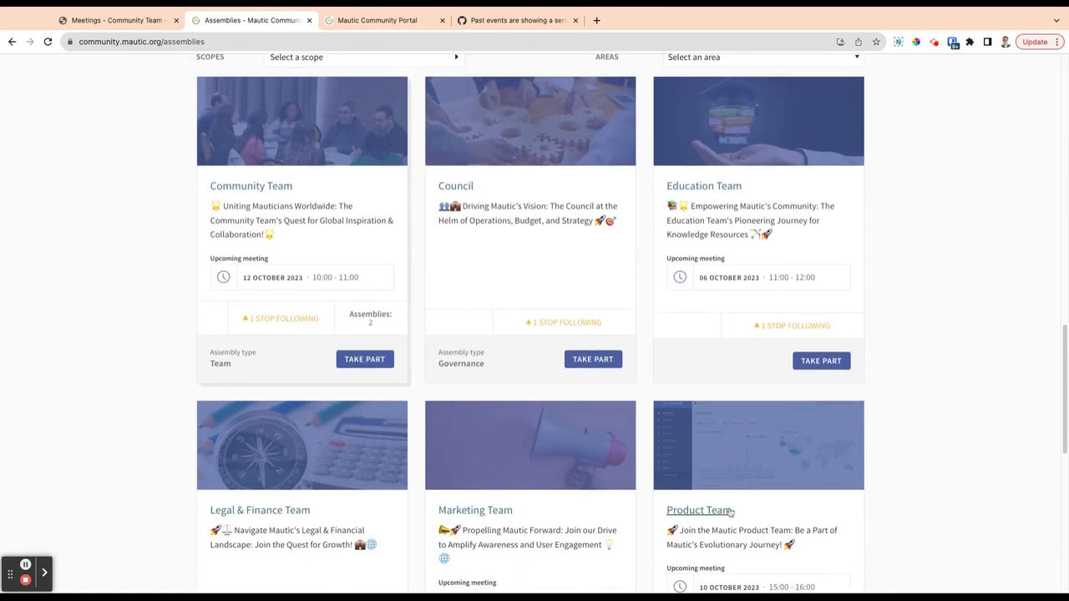
{"action": "scroll", "scroll_direction": "down", "scroll_amount": 3}
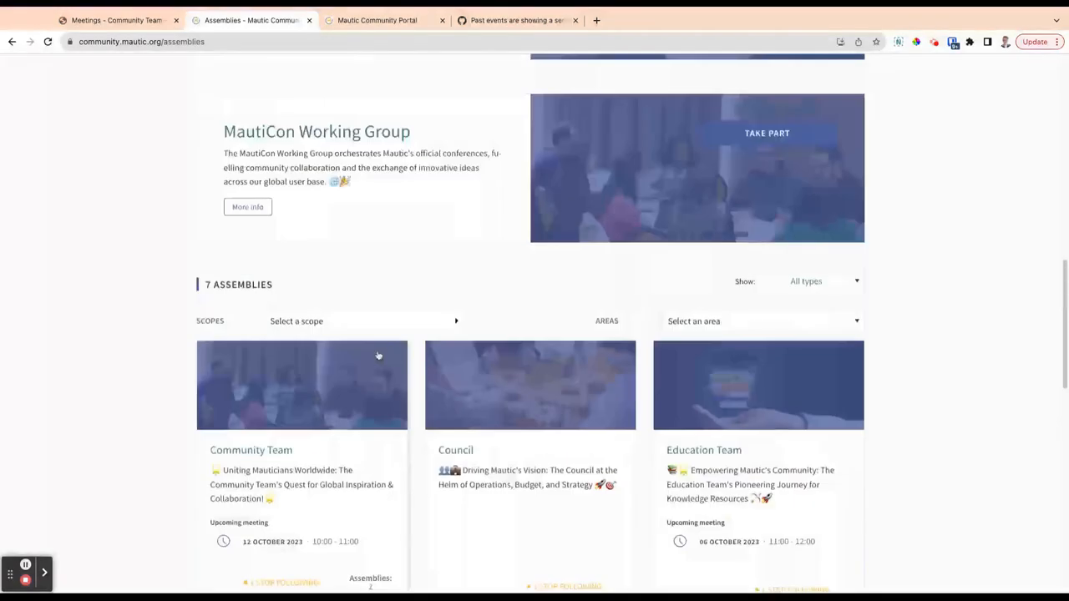
{"action": "scroll", "scroll_direction": "up", "scroll_amount": 3}
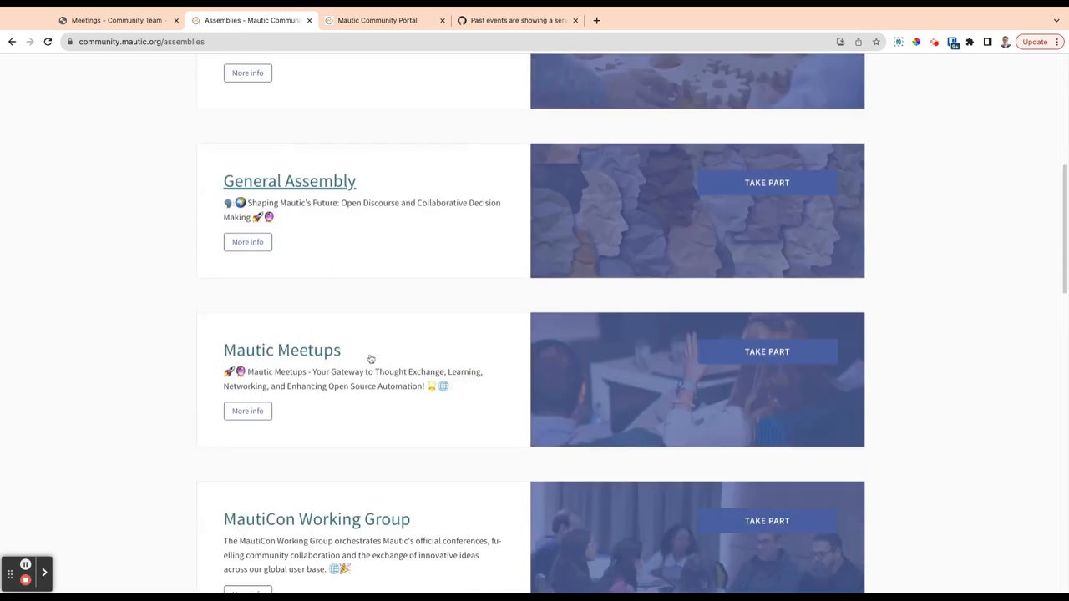
{"action": "scroll", "scroll_direction": "down", "scroll_amount": 3}
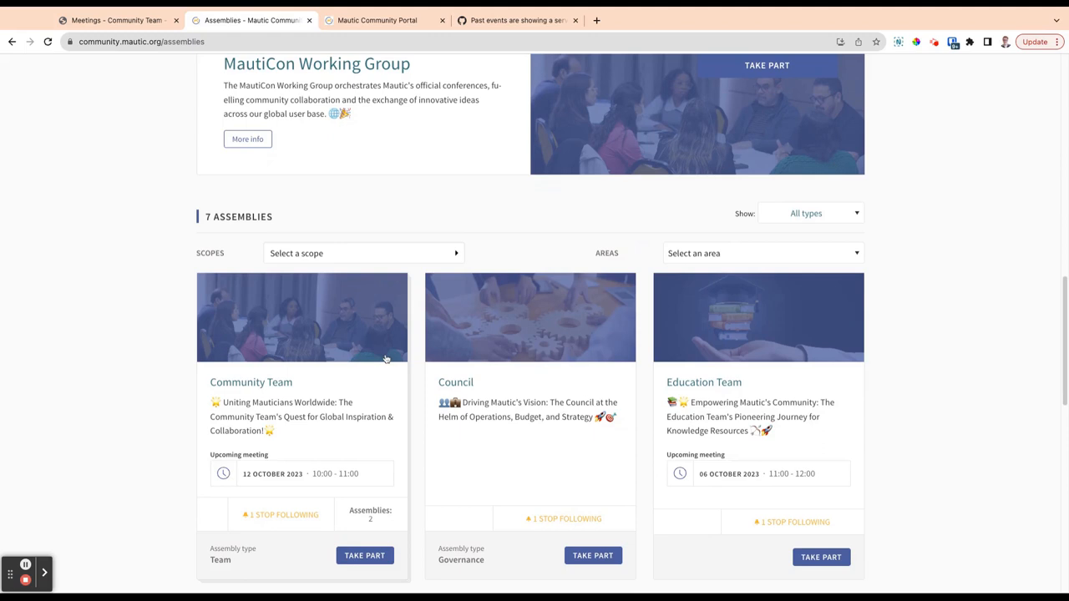
{"action": "scroll", "scroll_direction": "down", "scroll_amount": 3}
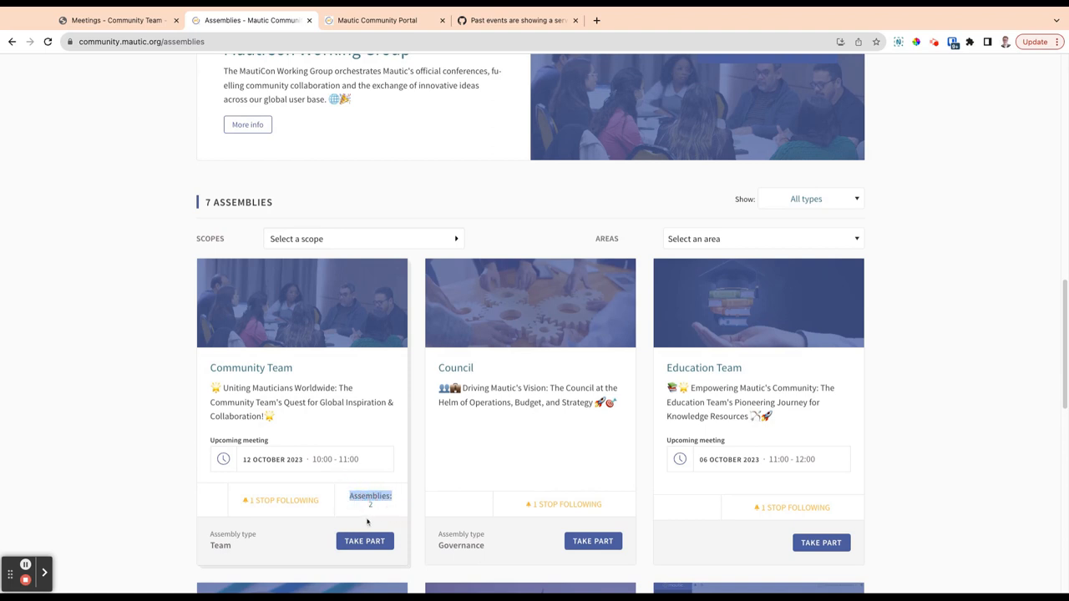
{"action": "mouse_move", "coordinate": [370, 528]}
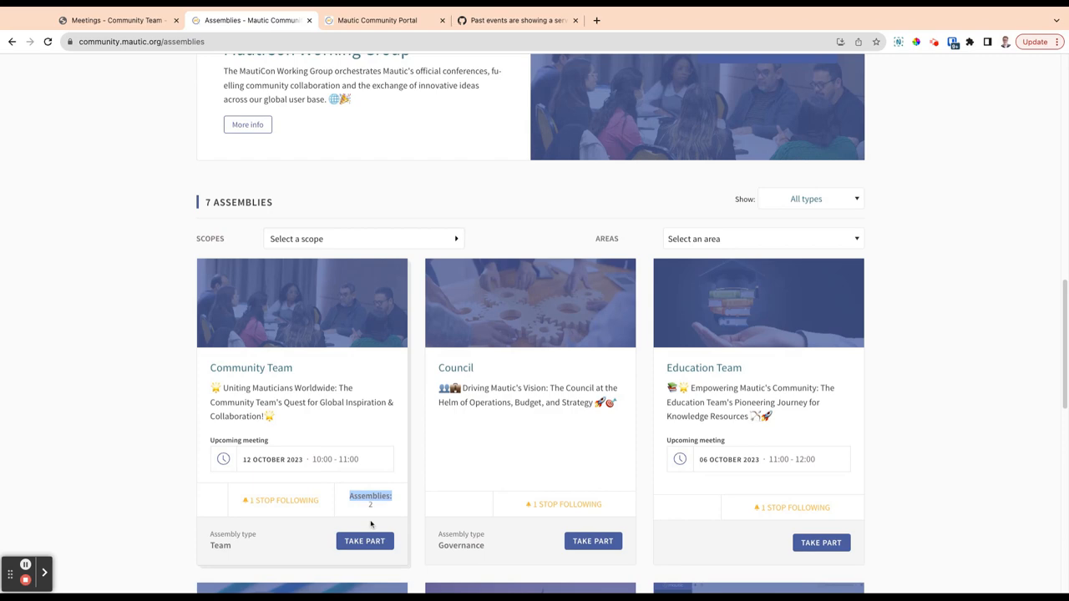
{"action": "scroll", "scroll_direction": "down", "scroll_amount": 3}
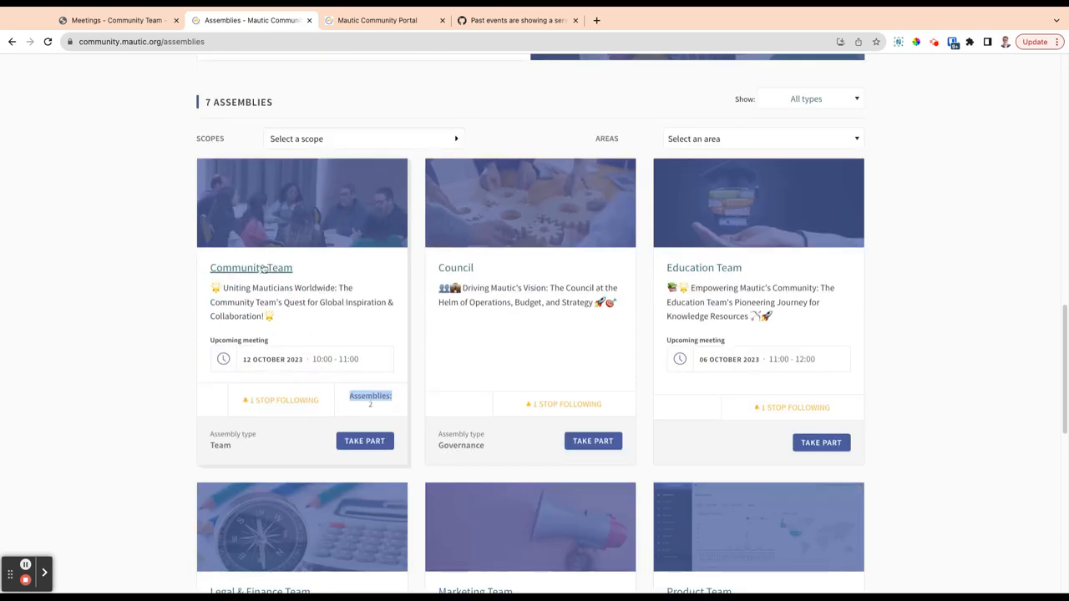
Open the Community Team assembly and browse its description, general tasks and upcoming meetings.
{"action": "left_click", "coordinate": [251, 268]}
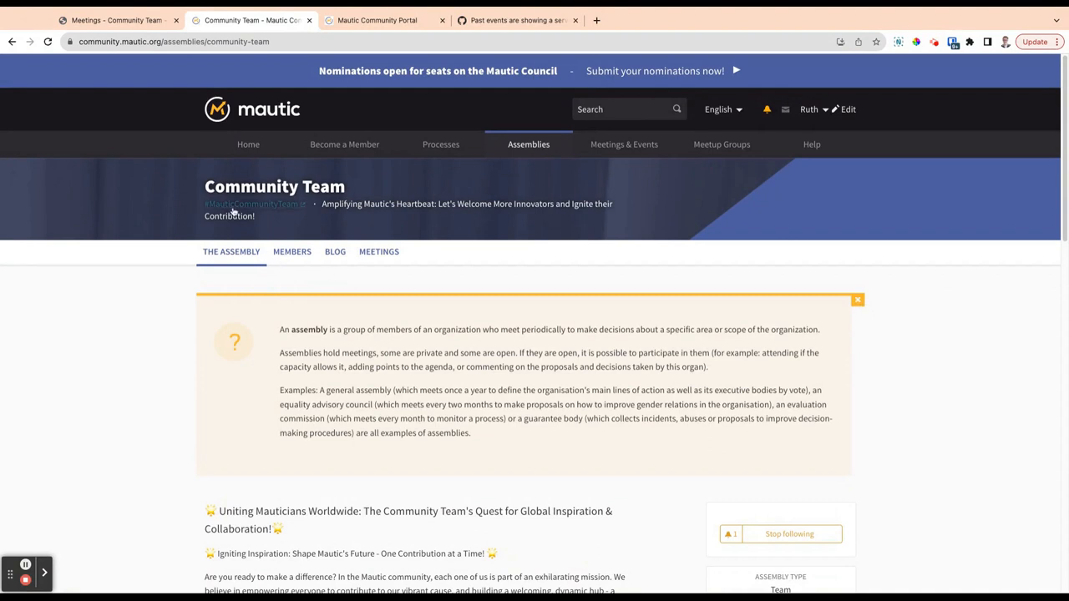
{"action": "mouse_move", "coordinate": [307, 207]}
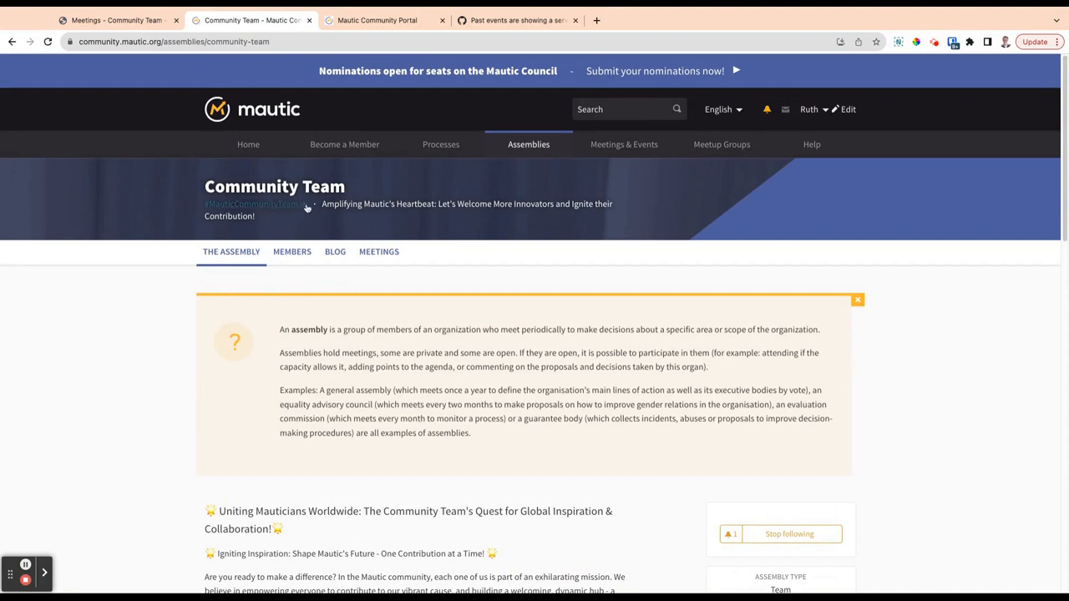
{"action": "mouse_move", "coordinate": [284, 205]}
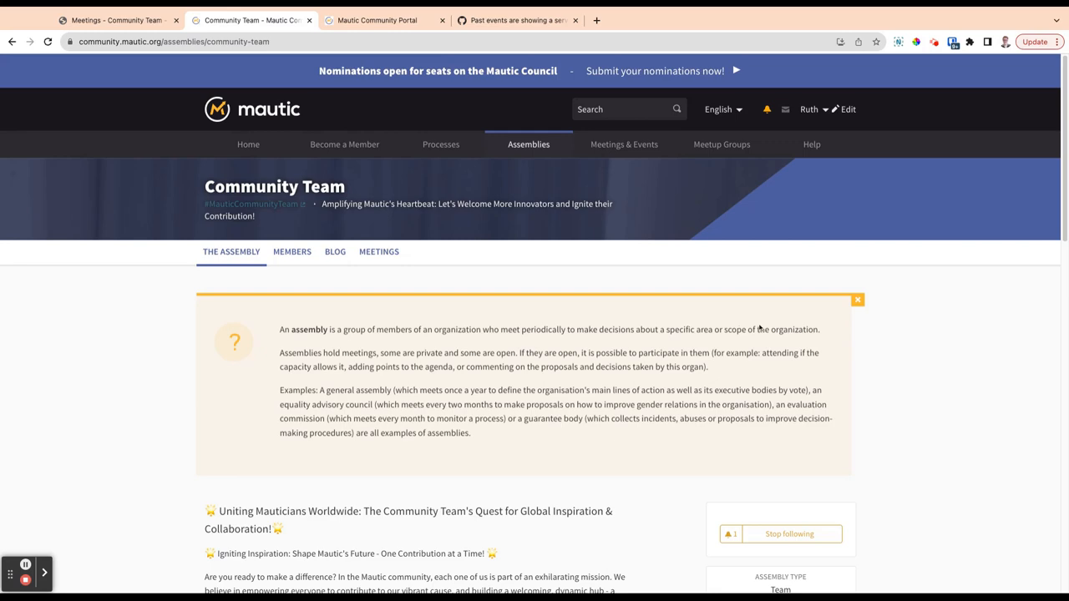
{"action": "scroll", "scroll_direction": "down", "scroll_amount": 3}
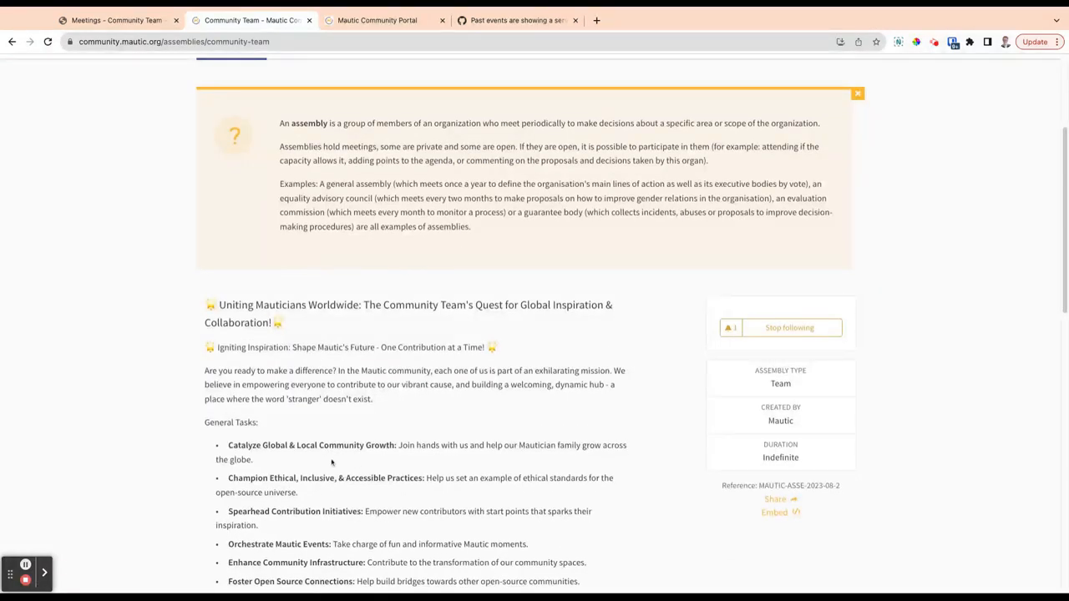
{"action": "scroll", "scroll_direction": "down", "scroll_amount": 3}
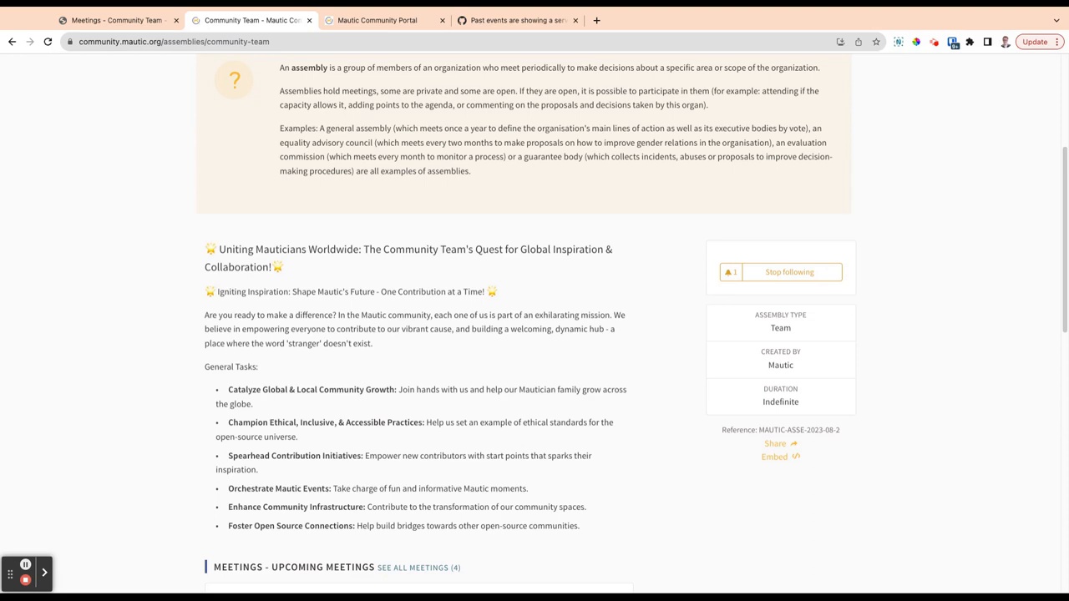
{"action": "scroll", "scroll_direction": "down", "scroll_amount": 3}
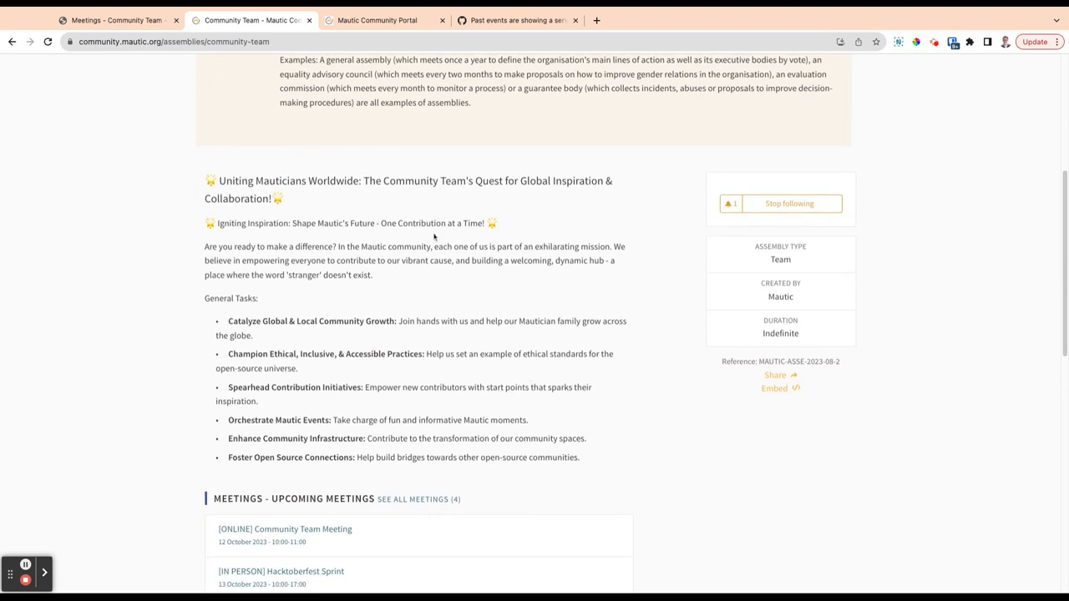
{"action": "mouse_move", "coordinate": [770, 315]}
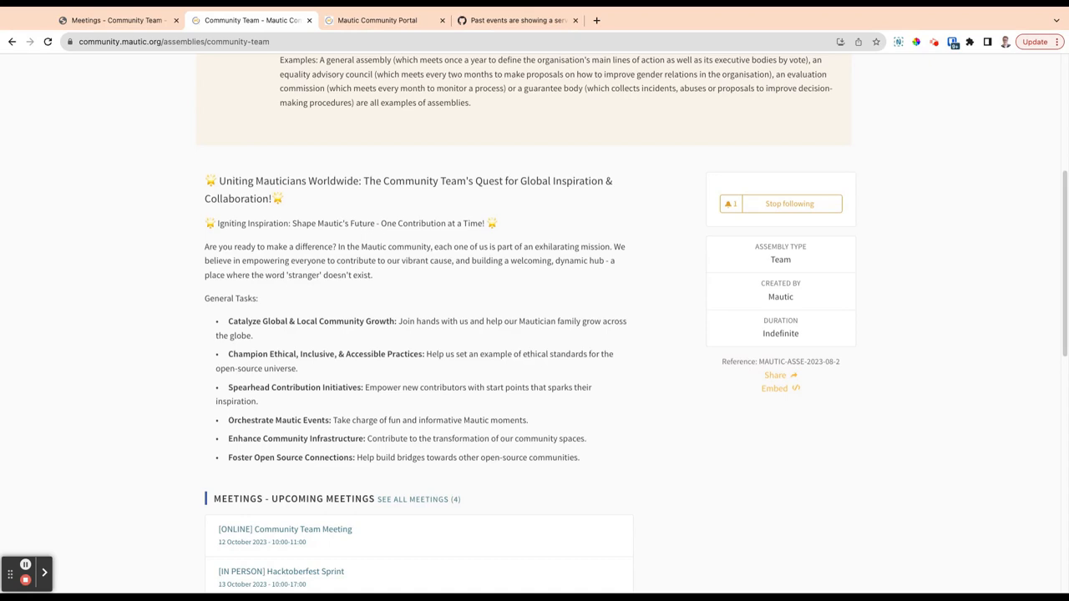
{"action": "scroll", "scroll_direction": "down", "scroll_amount": 3}
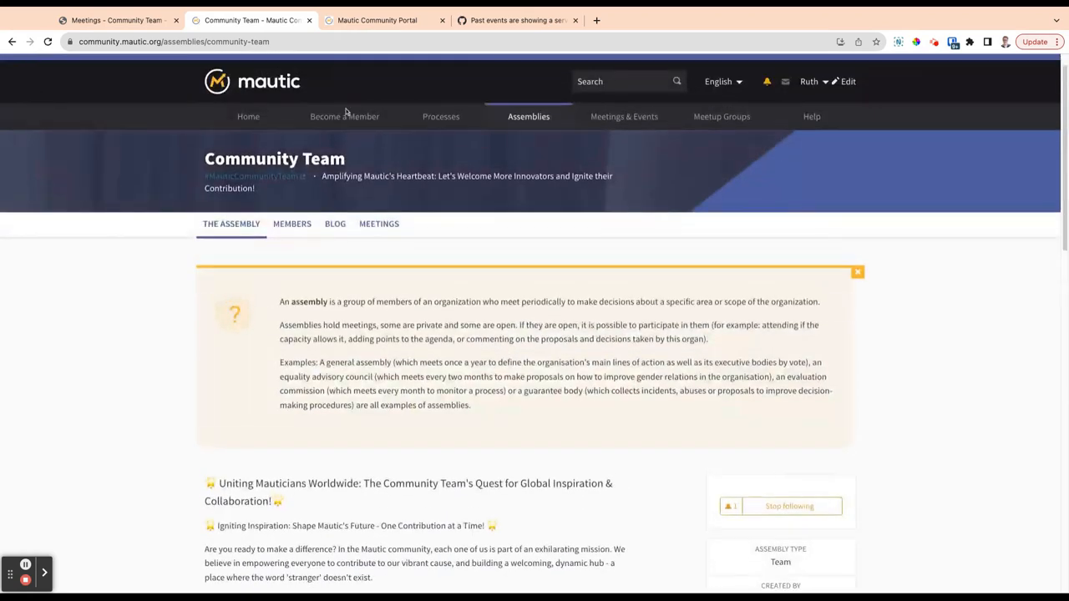
{"action": "scroll", "scroll_direction": "down", "scroll_amount": 3}
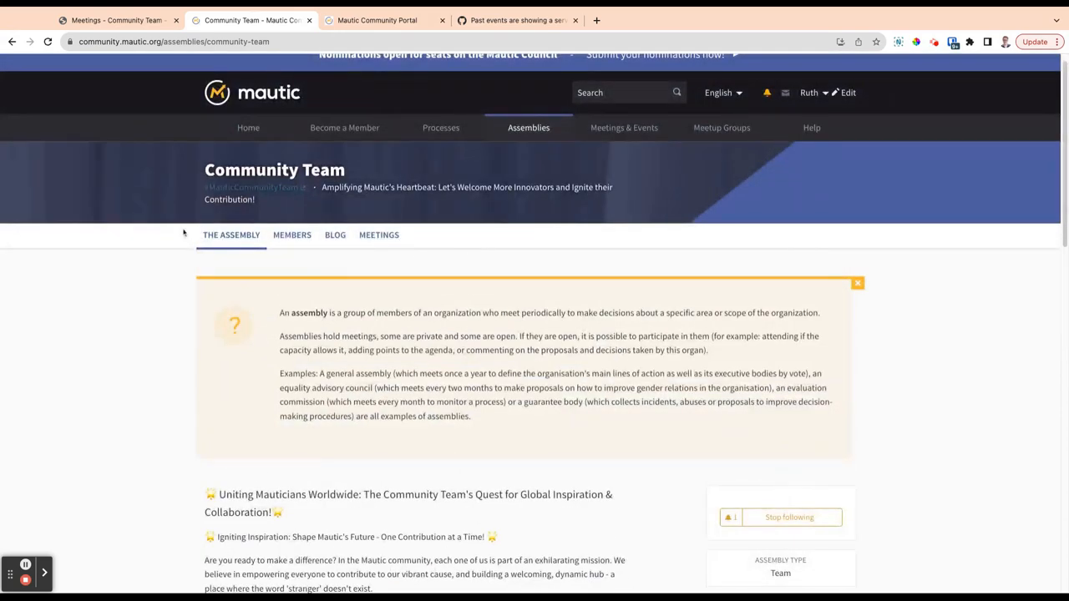
{"action": "mouse_move", "coordinate": [473, 247]}
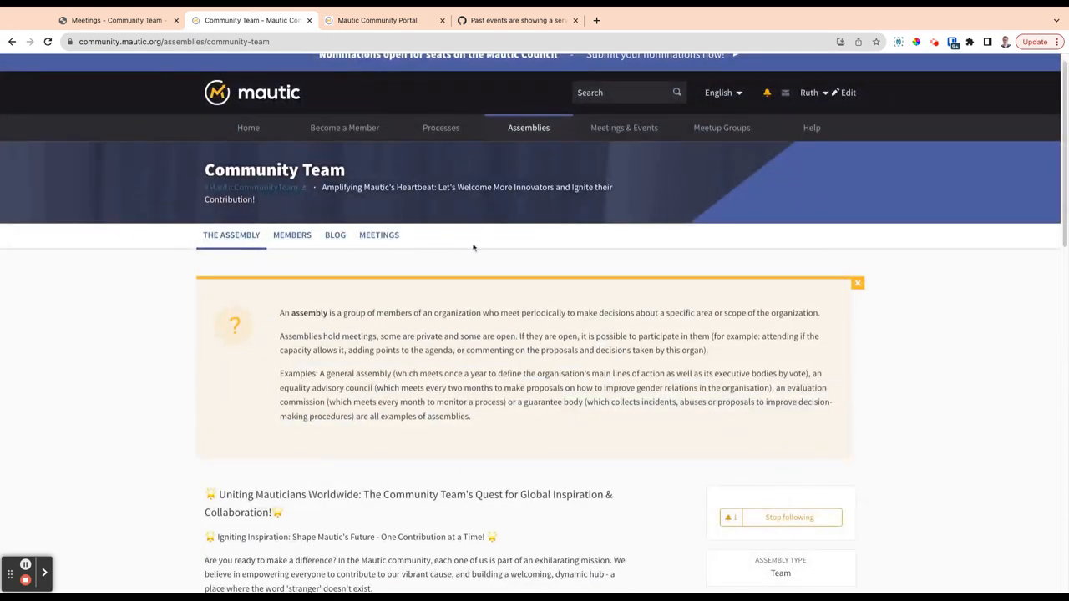
{"action": "mouse_move", "coordinate": [173, 134]}
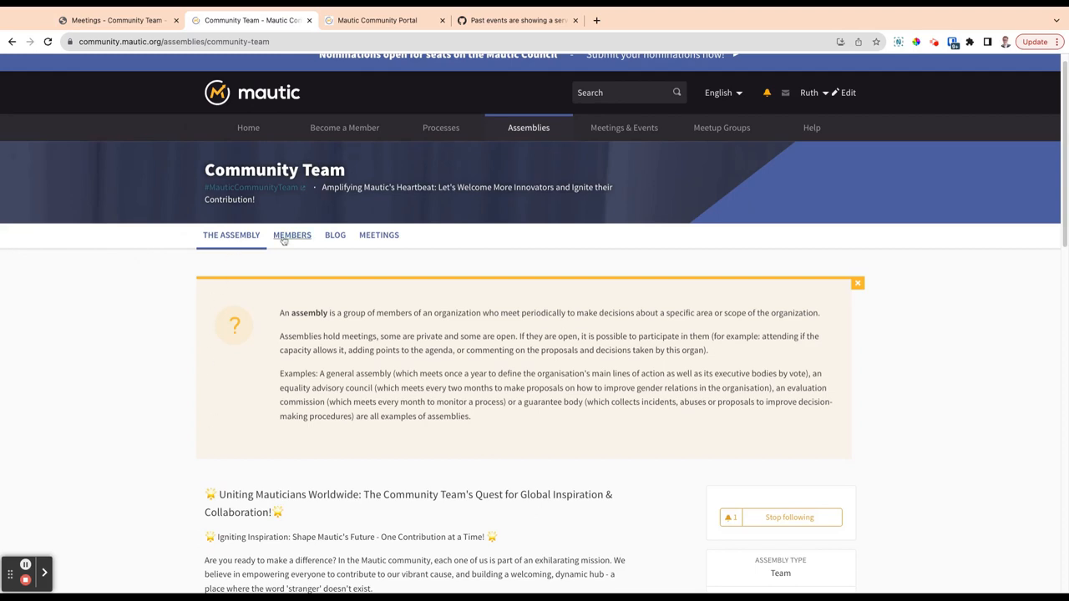
Show the Community Team members list, which has one Lead member.
{"action": "left_click", "coordinate": [292, 234]}
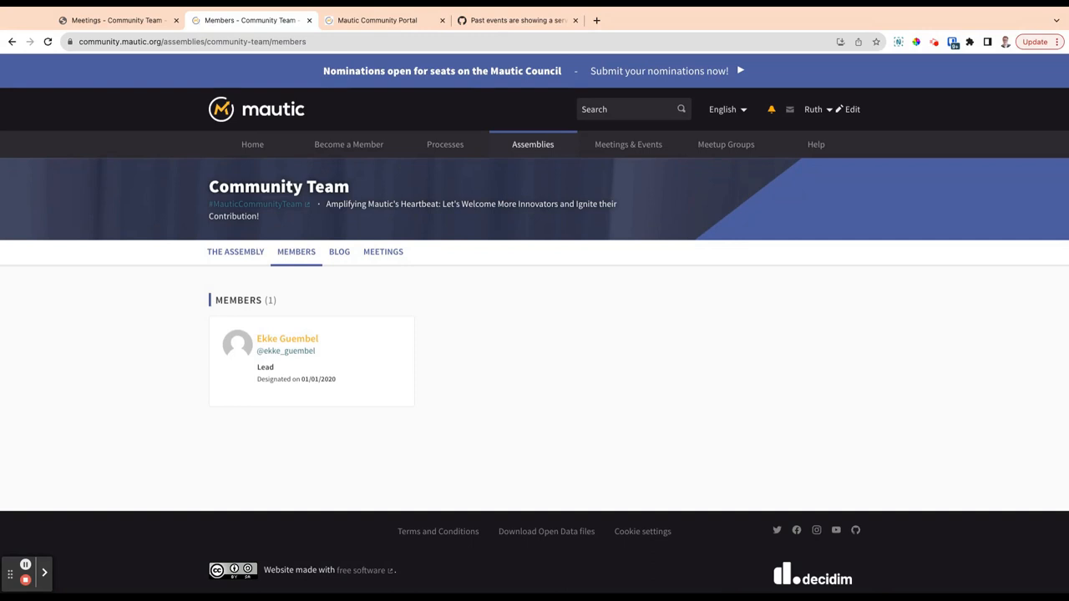
{"action": "mouse_move", "coordinate": [347, 319]}
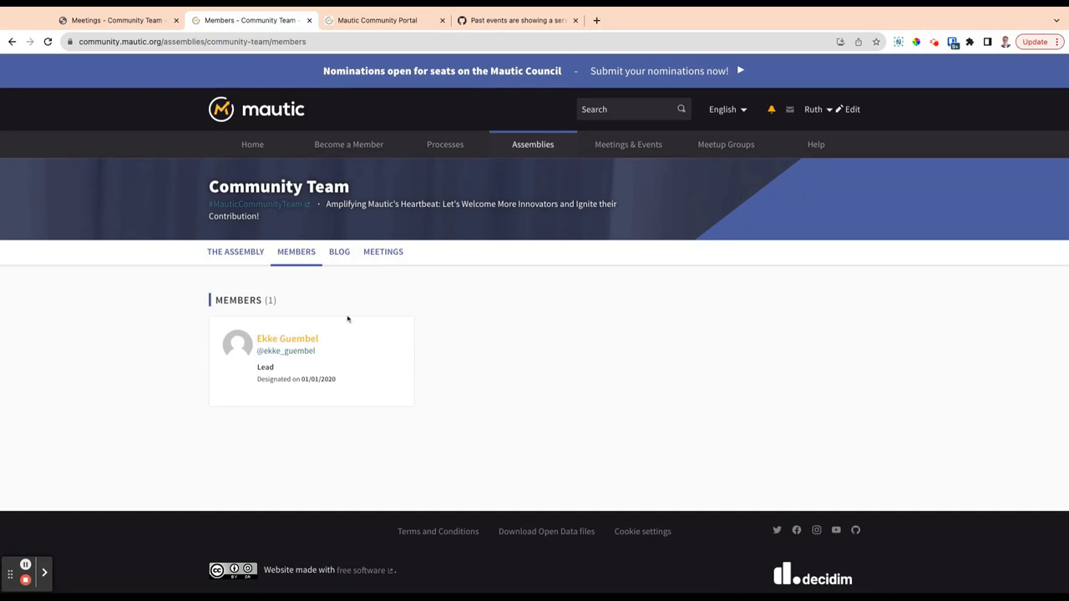
{"action": "mouse_move", "coordinate": [345, 281]}
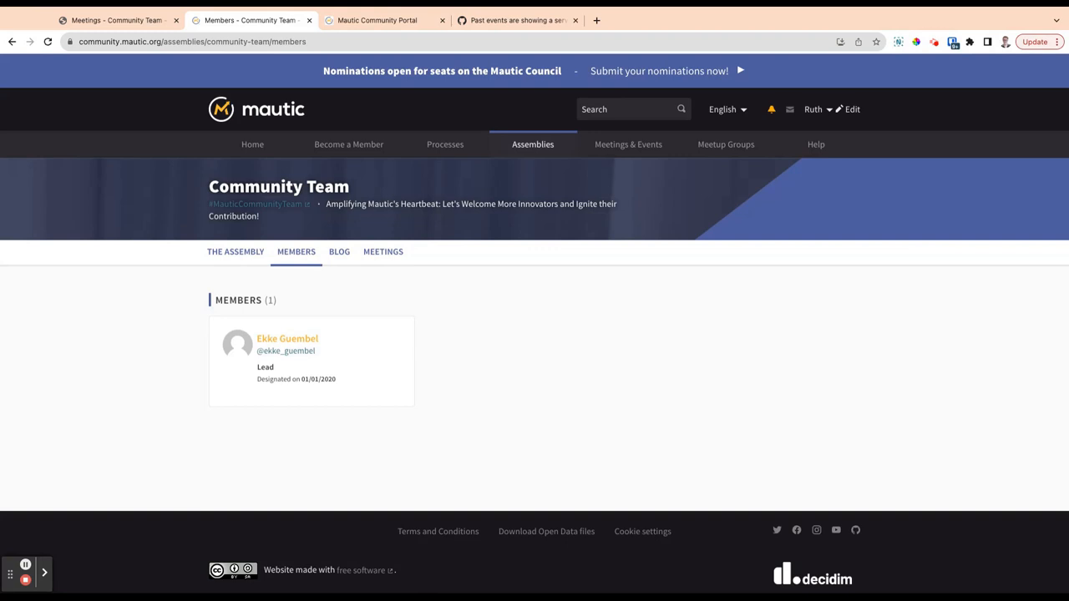
{"action": "mouse_move", "coordinate": [339, 251]}
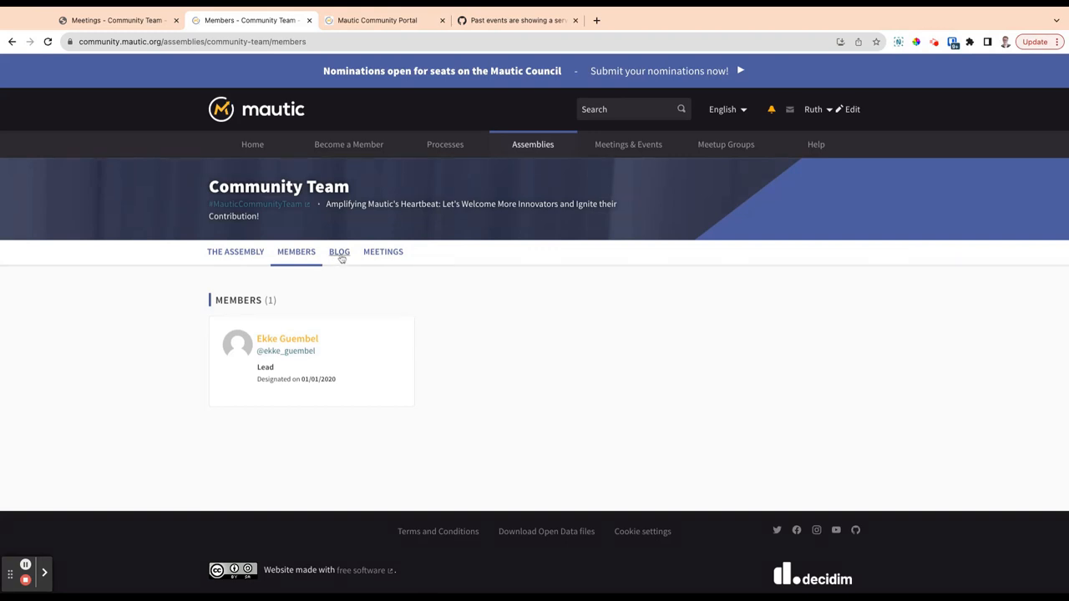
Read the Community Team blog's welcome post and local ambassadors call, then return to The Assembly.
{"action": "left_click", "coordinate": [339, 251]}
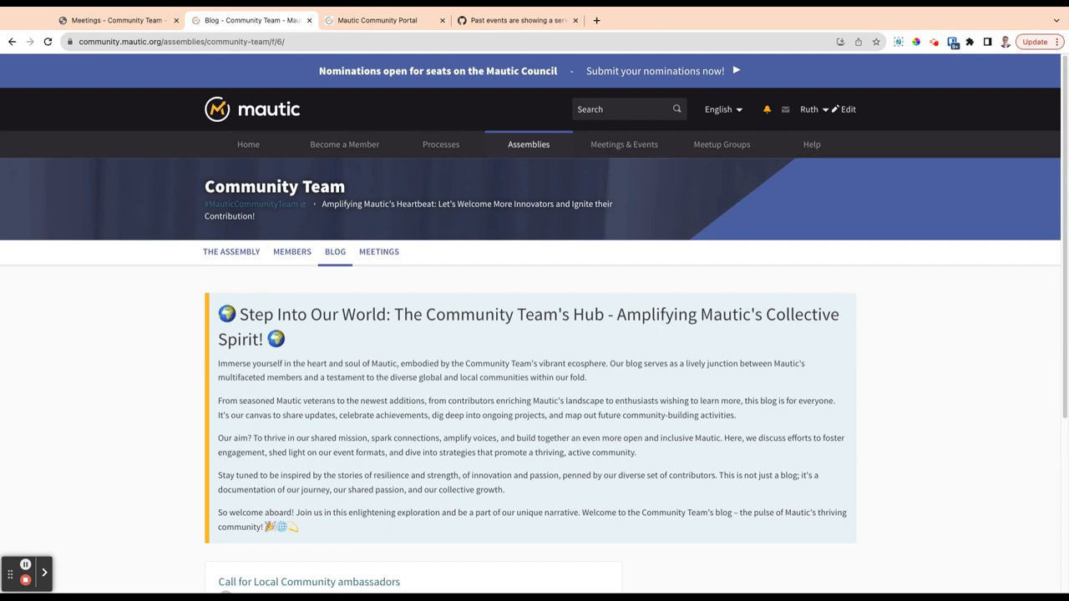
{"action": "scroll", "scroll_direction": "down", "scroll_amount": 3}
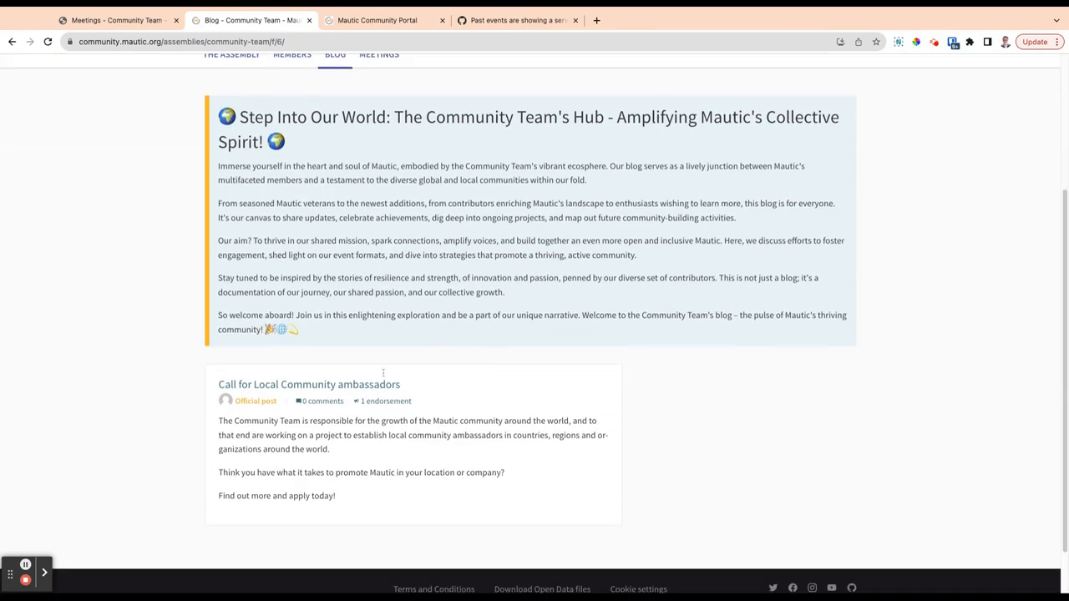
{"action": "scroll", "scroll_direction": "down", "scroll_amount": 3}
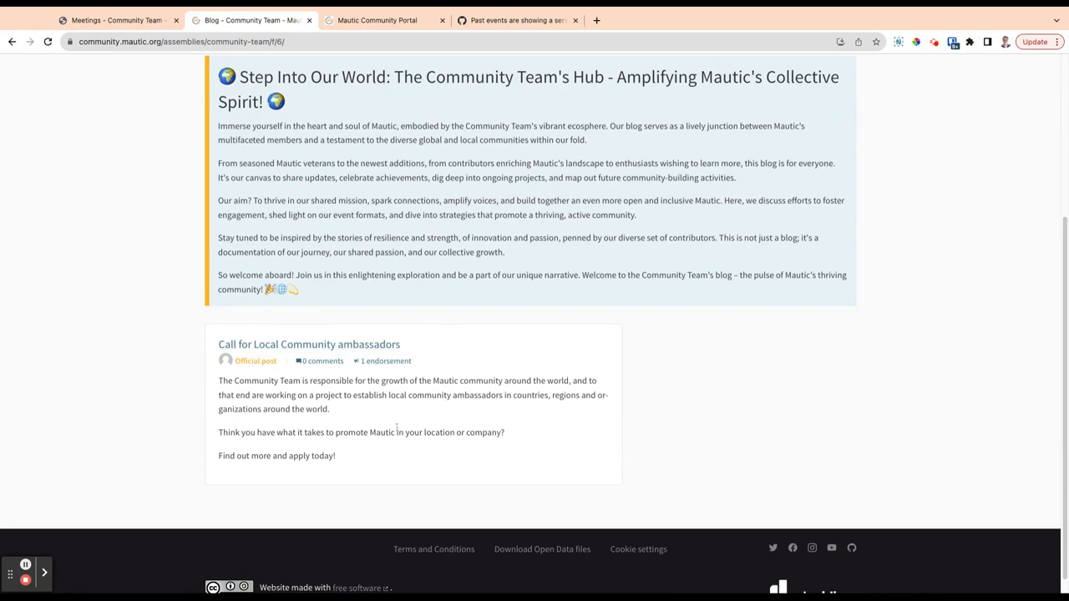
{"action": "mouse_move", "coordinate": [396, 429]}
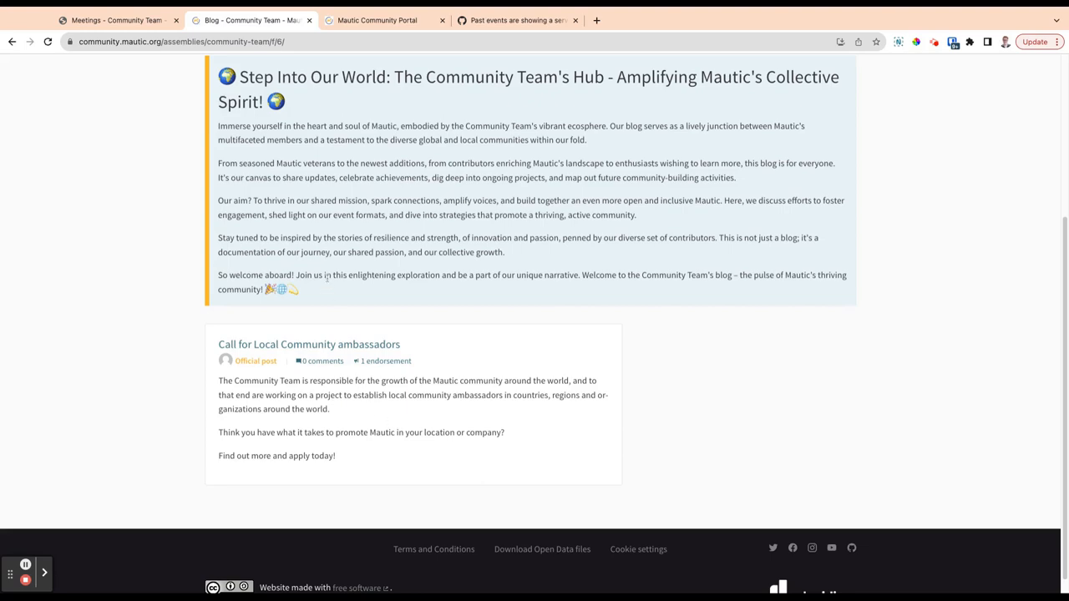
{"action": "scroll", "scroll_direction": "up", "scroll_amount": 3}
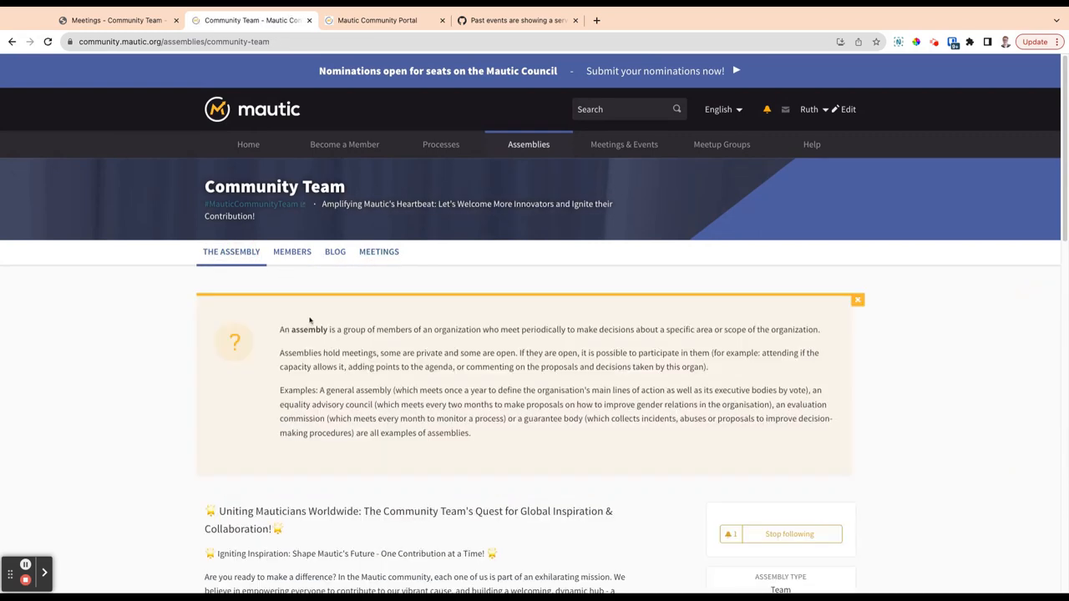
{"action": "scroll", "scroll_direction": "down", "scroll_amount": 3}
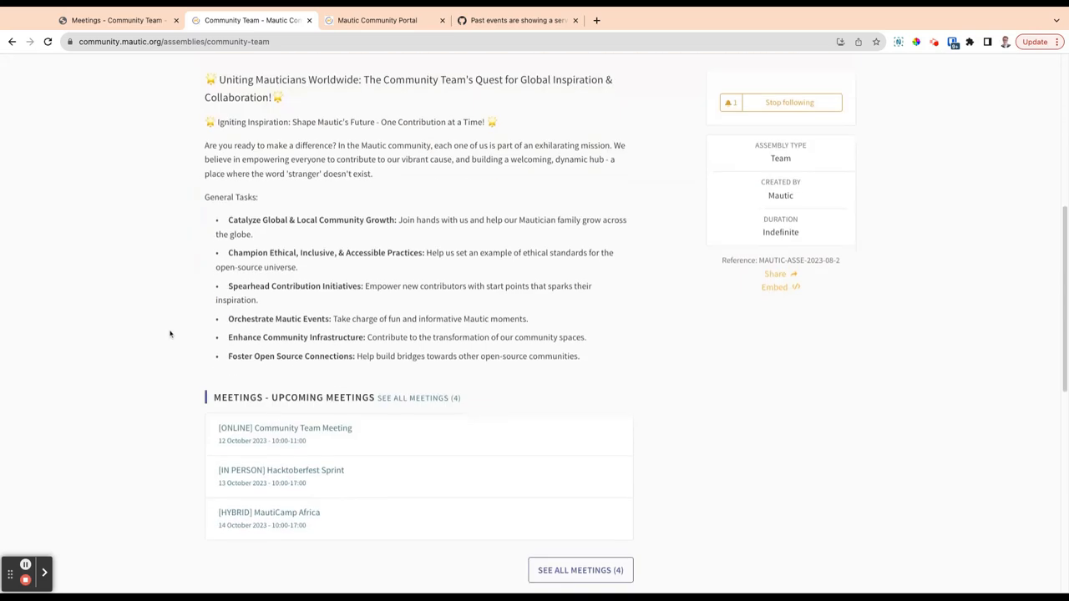
{"action": "scroll", "scroll_direction": "down", "scroll_amount": 3}
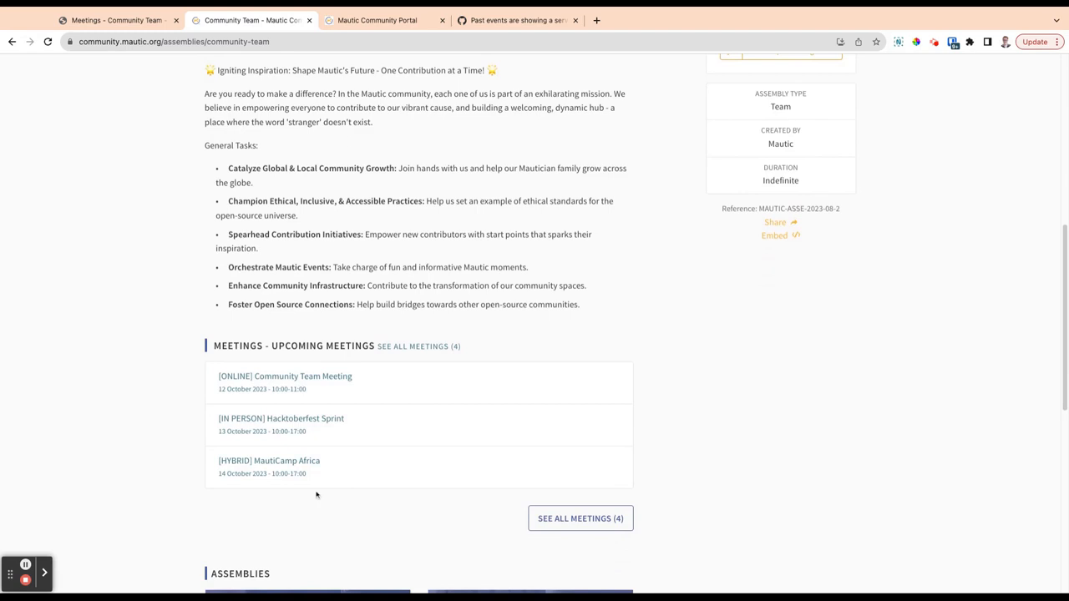
{"action": "mouse_move", "coordinate": [580, 518]}
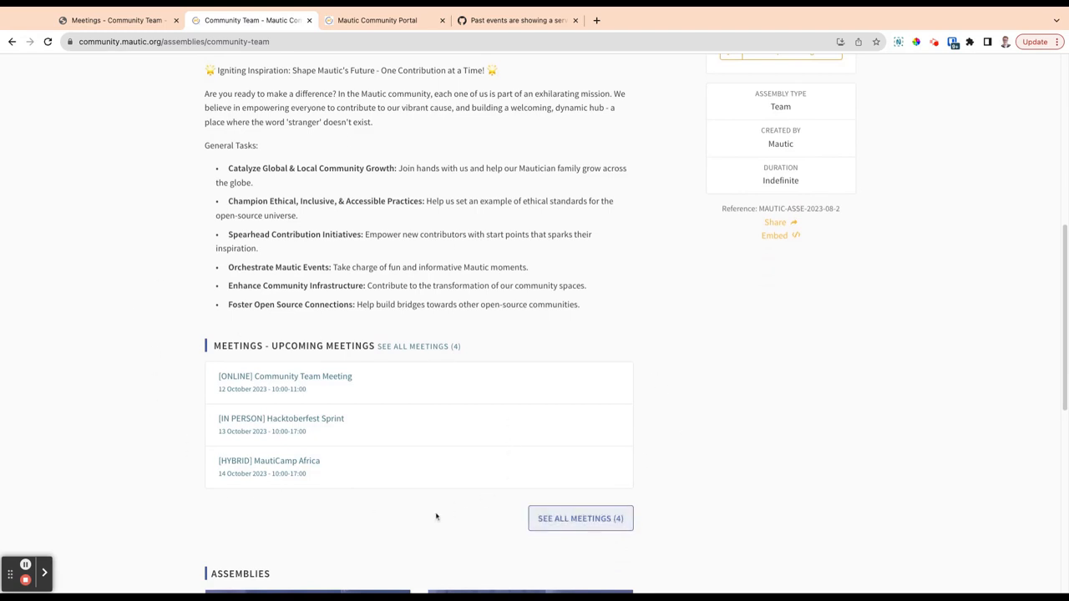
{"action": "mouse_move", "coordinate": [333, 385]}
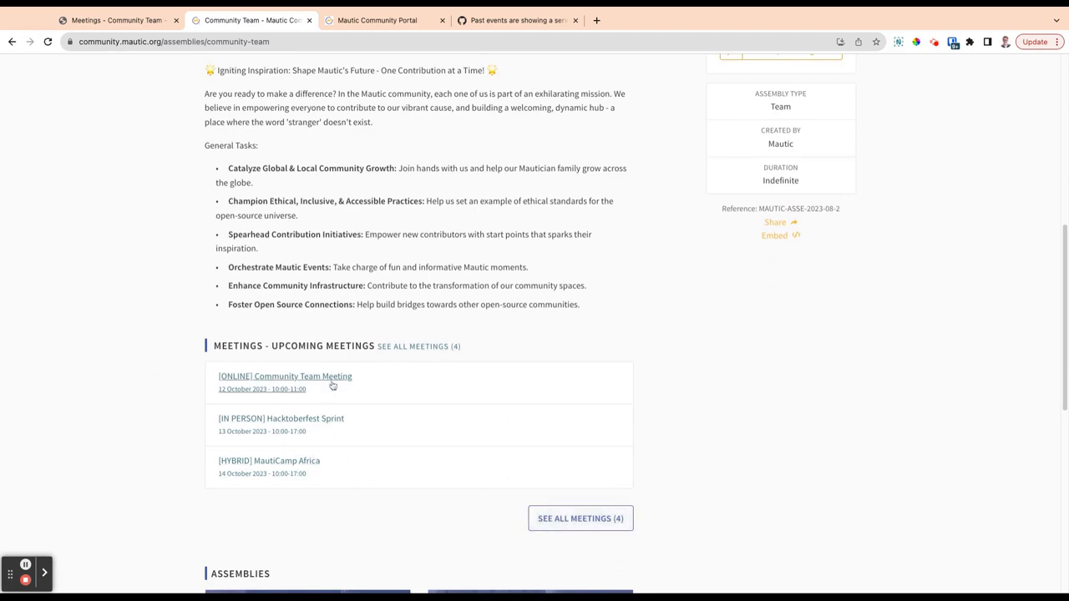
{"action": "mouse_move", "coordinate": [338, 485]}
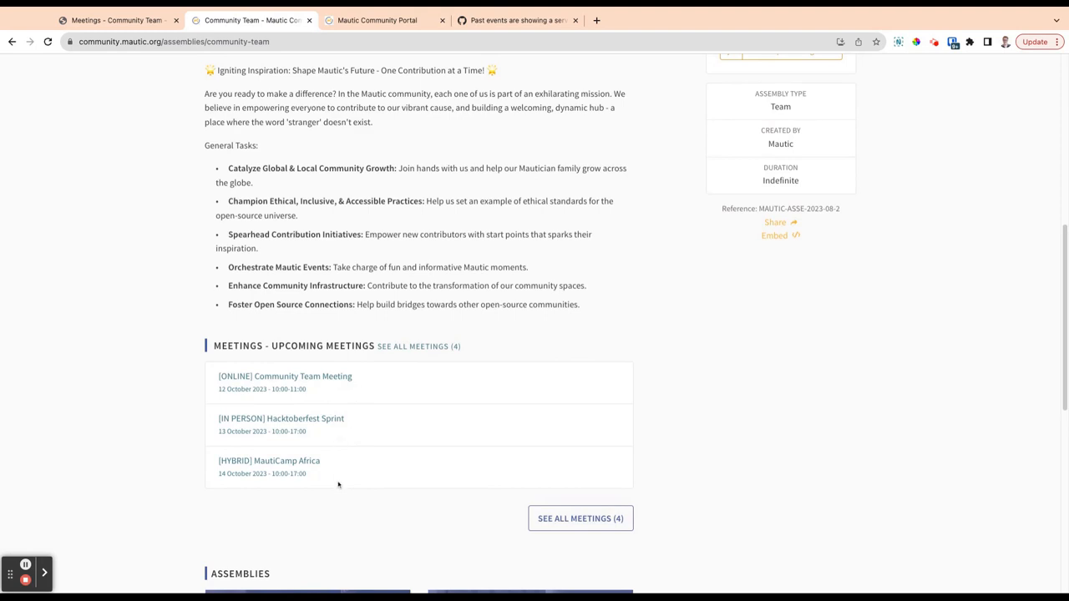
{"action": "scroll", "scroll_direction": "down", "scroll_amount": 3}
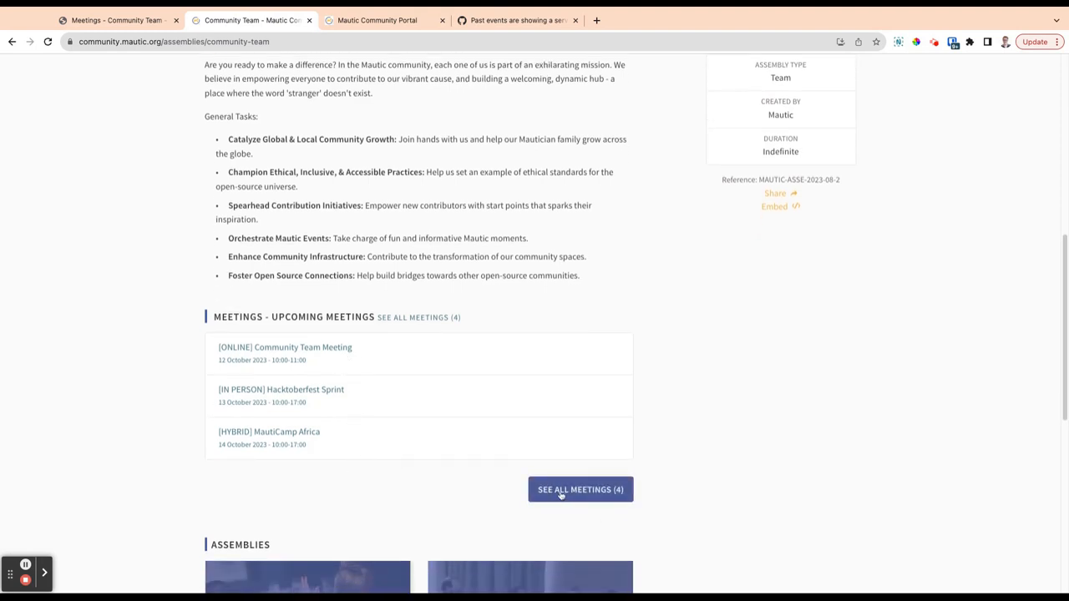
{"action": "scroll", "scroll_direction": "down", "scroll_amount": 3}
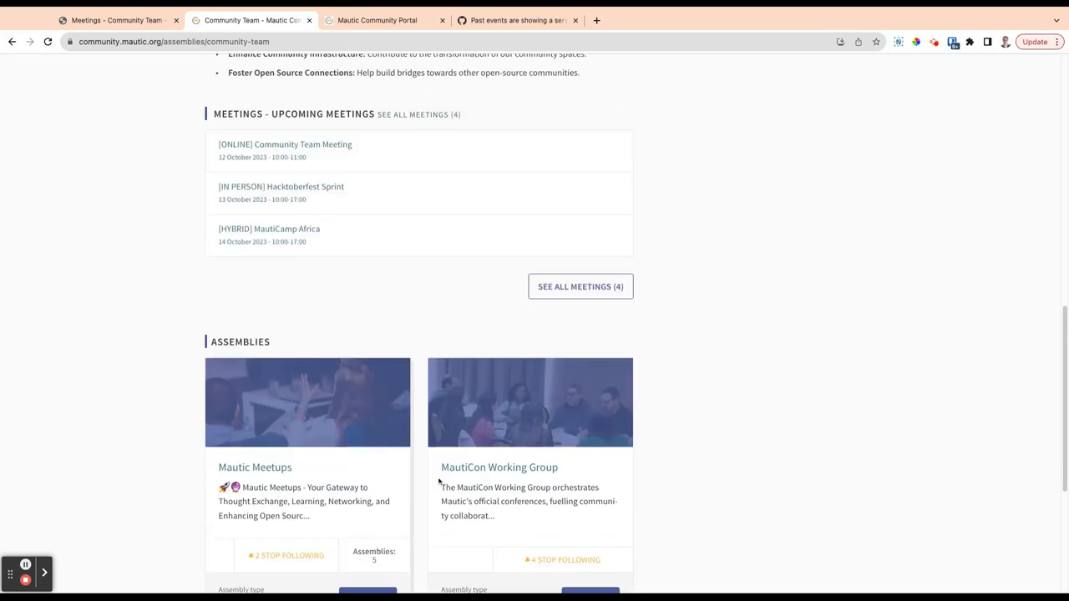
{"action": "scroll", "scroll_direction": "down", "scroll_amount": 3}
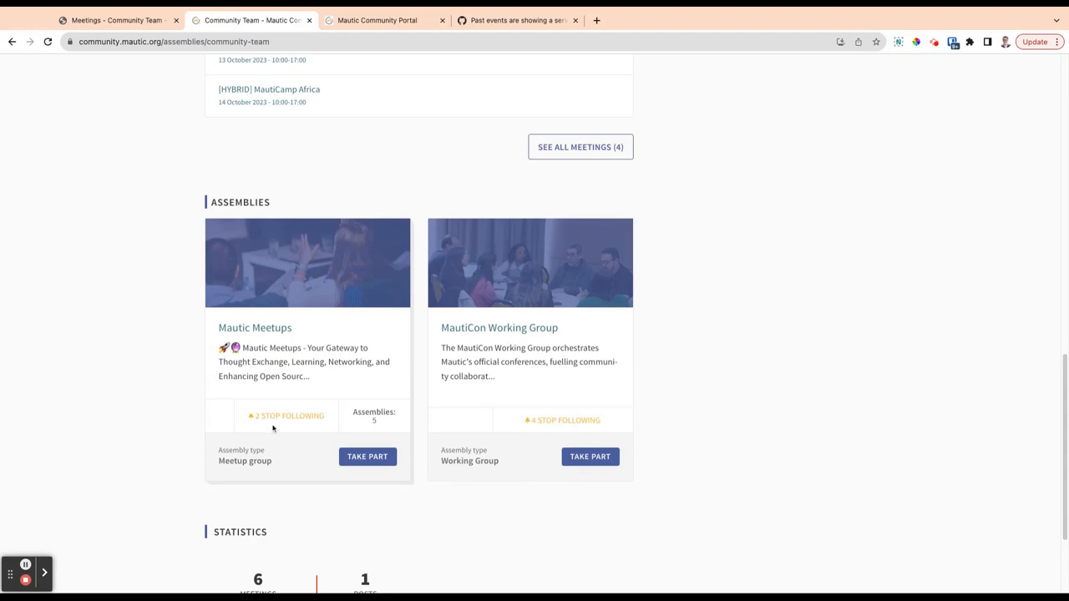
{"action": "mouse_move", "coordinate": [537, 360]}
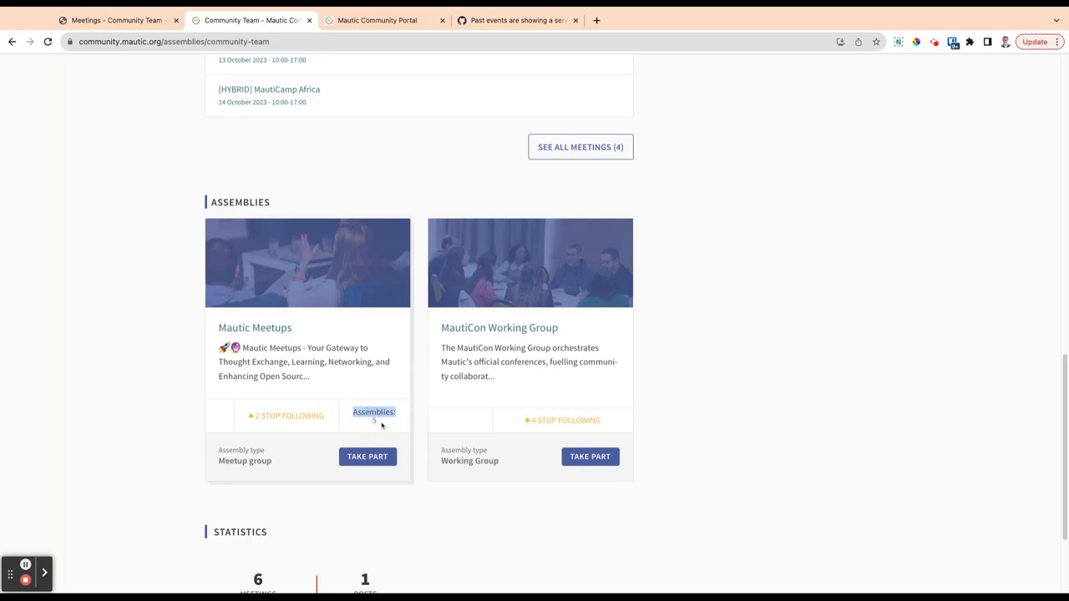
{"action": "left_click", "coordinate": [374, 416]}
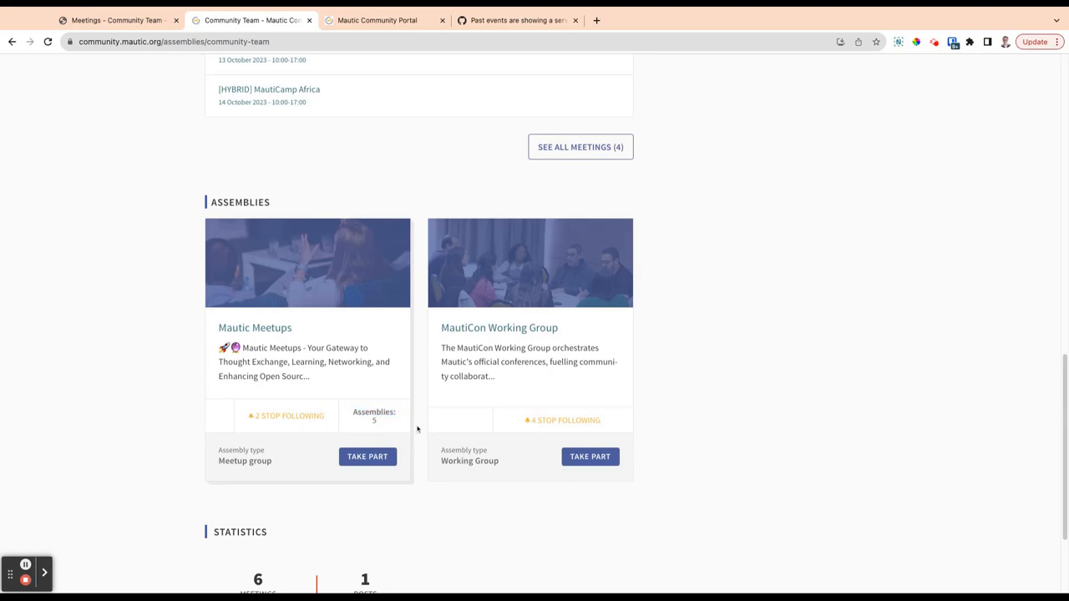
{"action": "scroll", "scroll_direction": "down", "scroll_amount": 3}
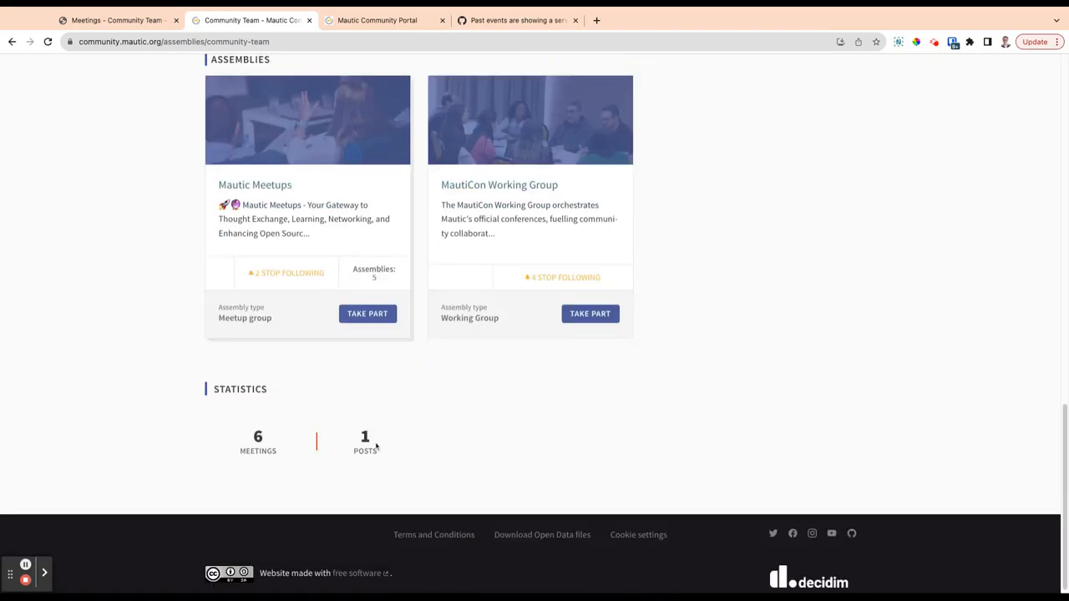
{"action": "scroll", "scroll_direction": "up", "scroll_amount": 3}
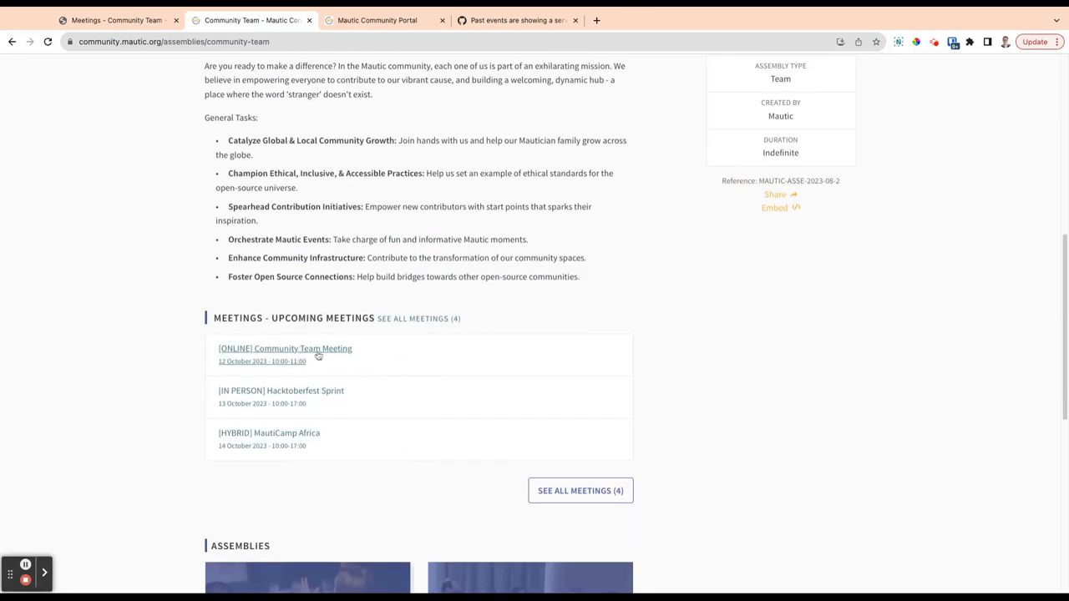
Open the [ONLINE] Community Team Meeting and cancel your registration for it.
{"action": "left_click", "coordinate": [285, 349]}
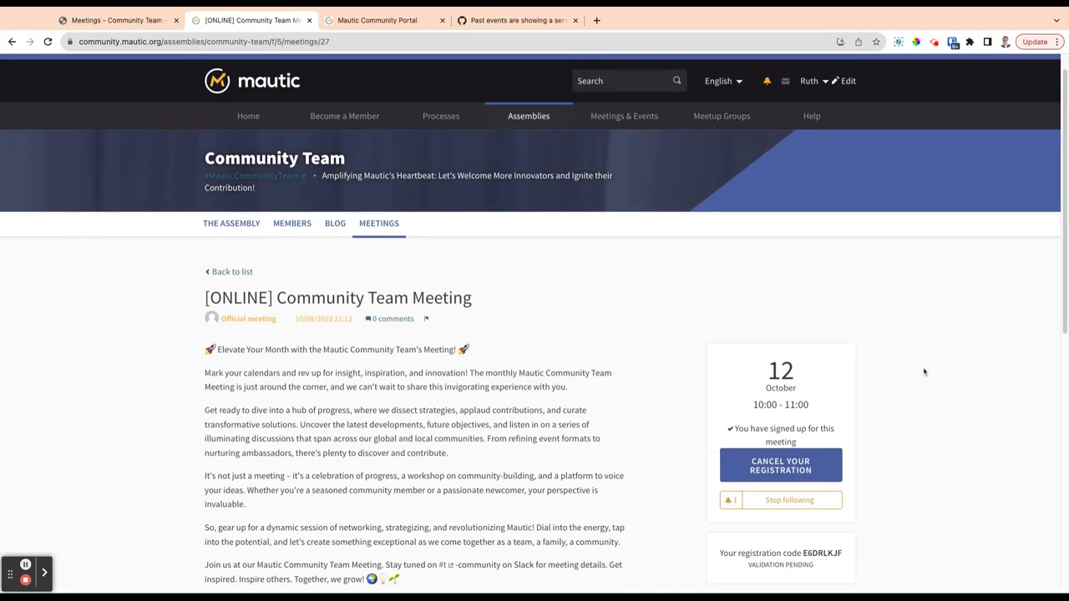
{"action": "left_click", "coordinate": [781, 466]}
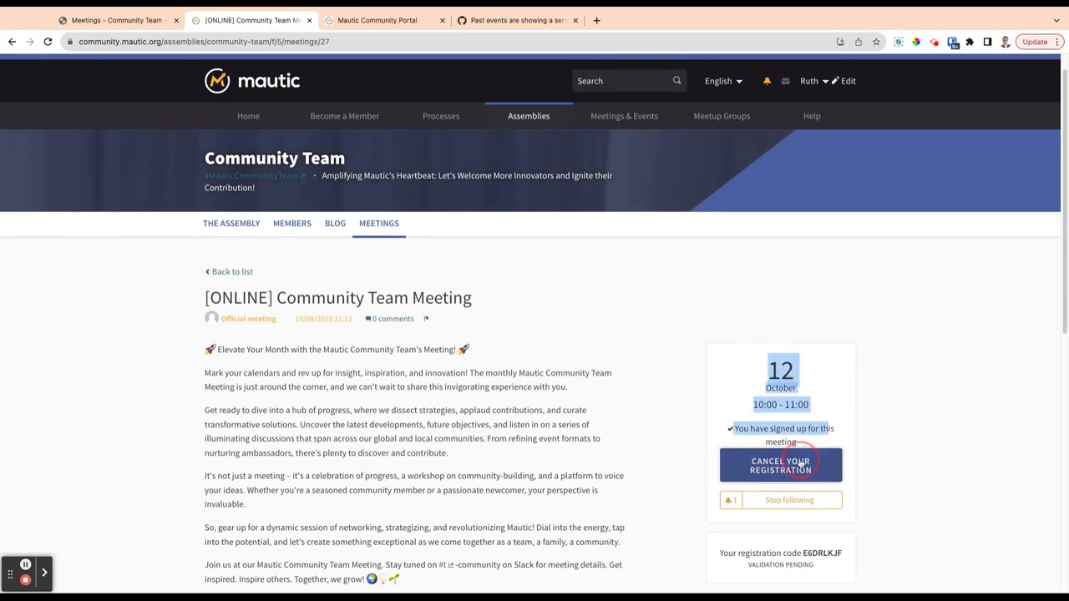
{"action": "left_click", "coordinate": [781, 465]}
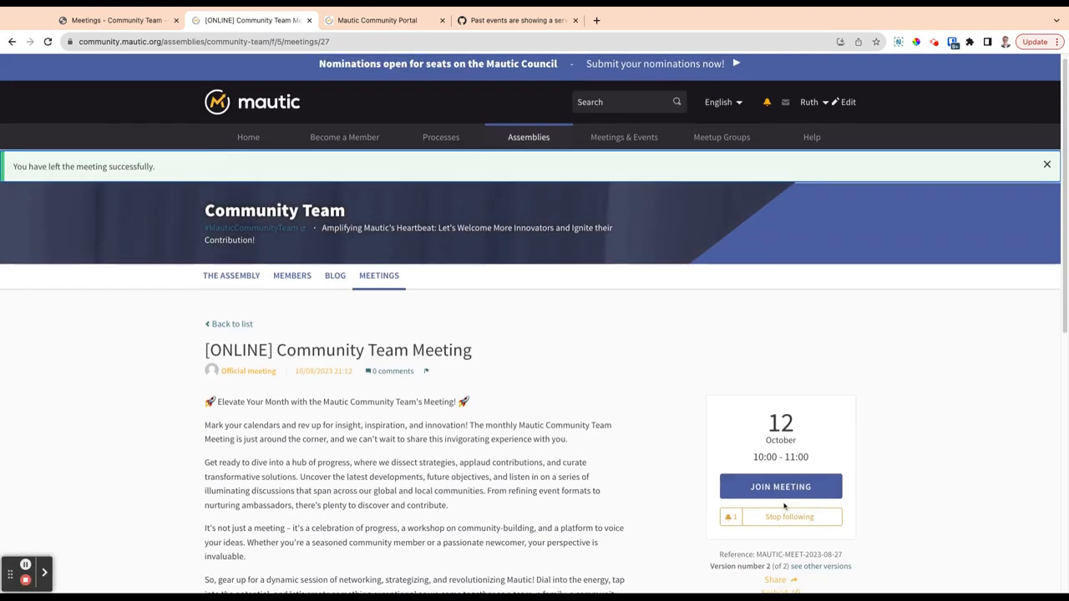
{"action": "scroll", "scroll_direction": "down", "scroll_amount": 3}
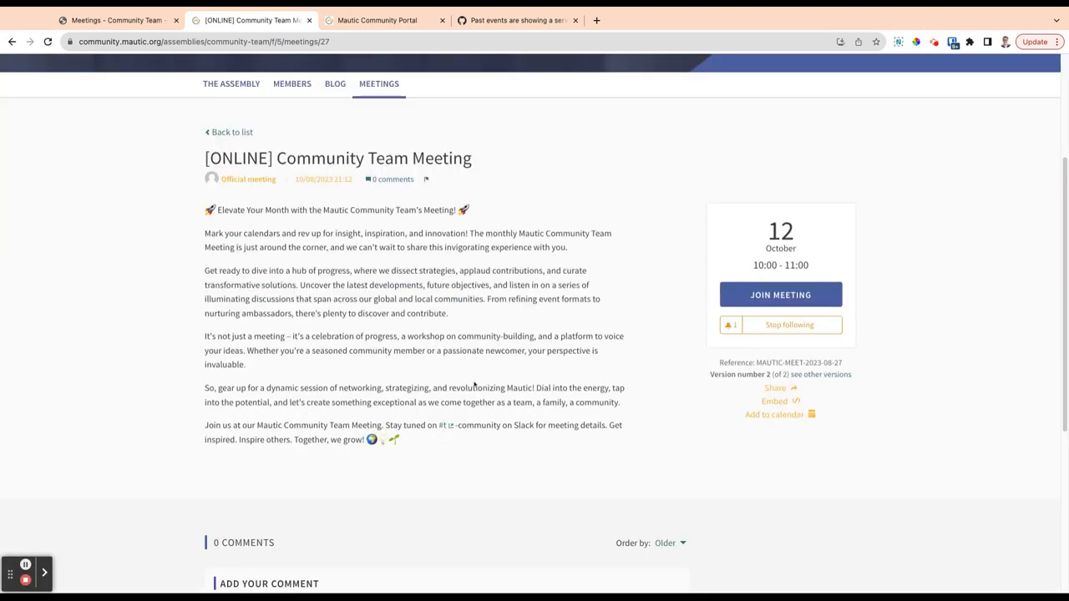
{"action": "scroll", "scroll_direction": "down", "scroll_amount": 3}
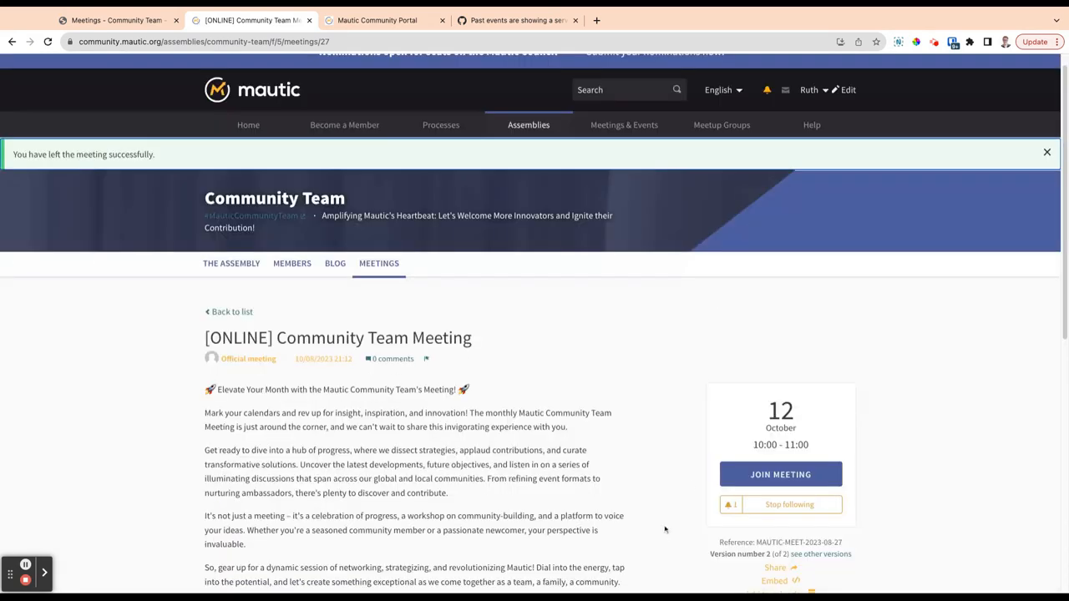
{"action": "mouse_move", "coordinate": [780, 474]}
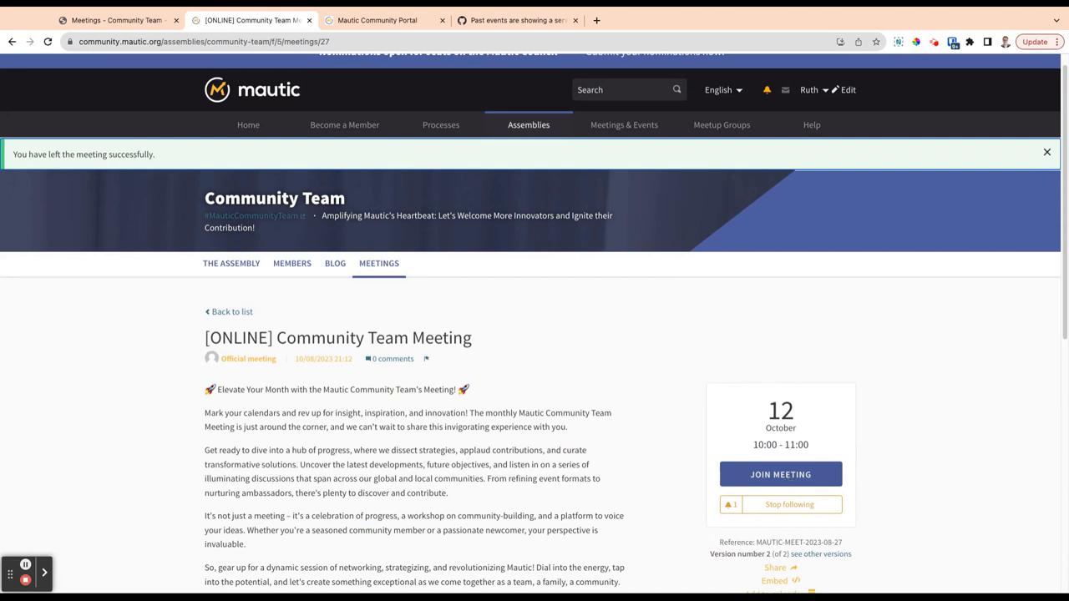
{"action": "mouse_move", "coordinate": [799, 468]}
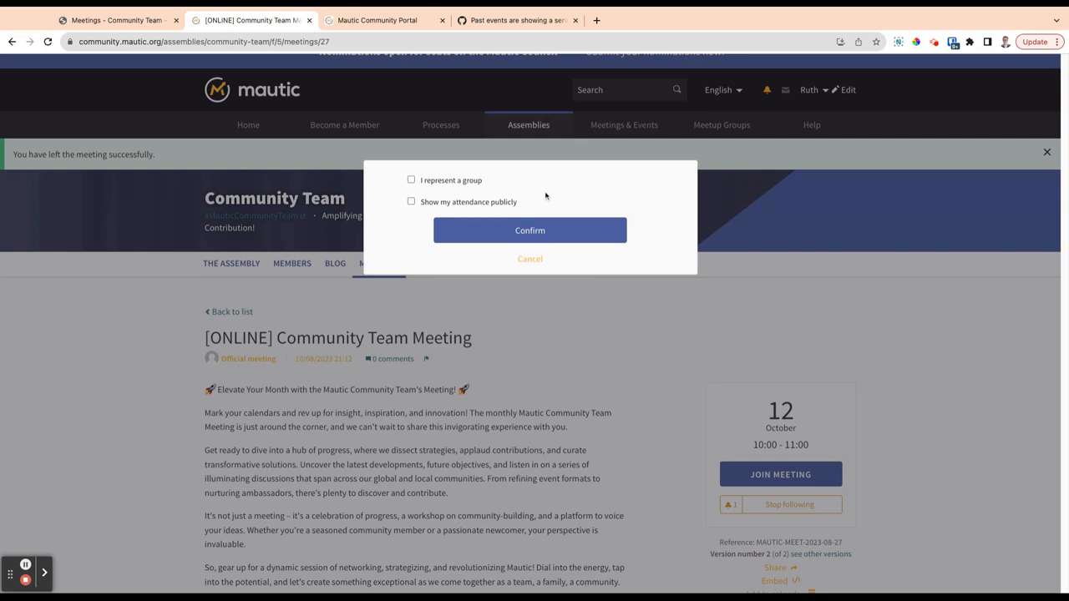
Register for the meeting as yourself, not a group, with attendance shown publicly.
{"action": "left_click", "coordinate": [411, 179]}
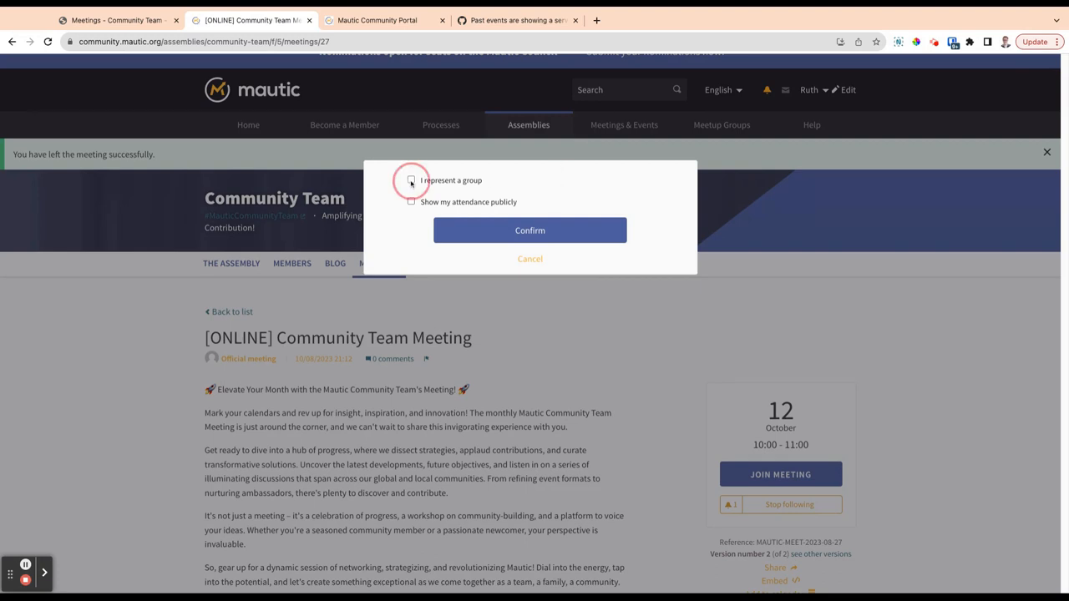
{"action": "left_click", "coordinate": [411, 179]}
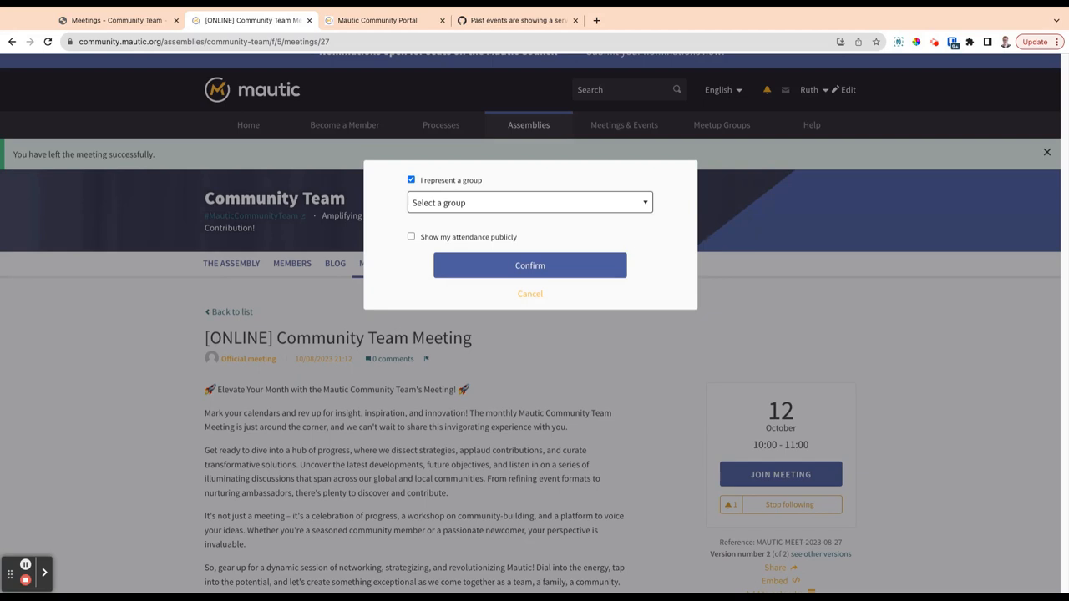
{"action": "left_click", "coordinate": [411, 179]}
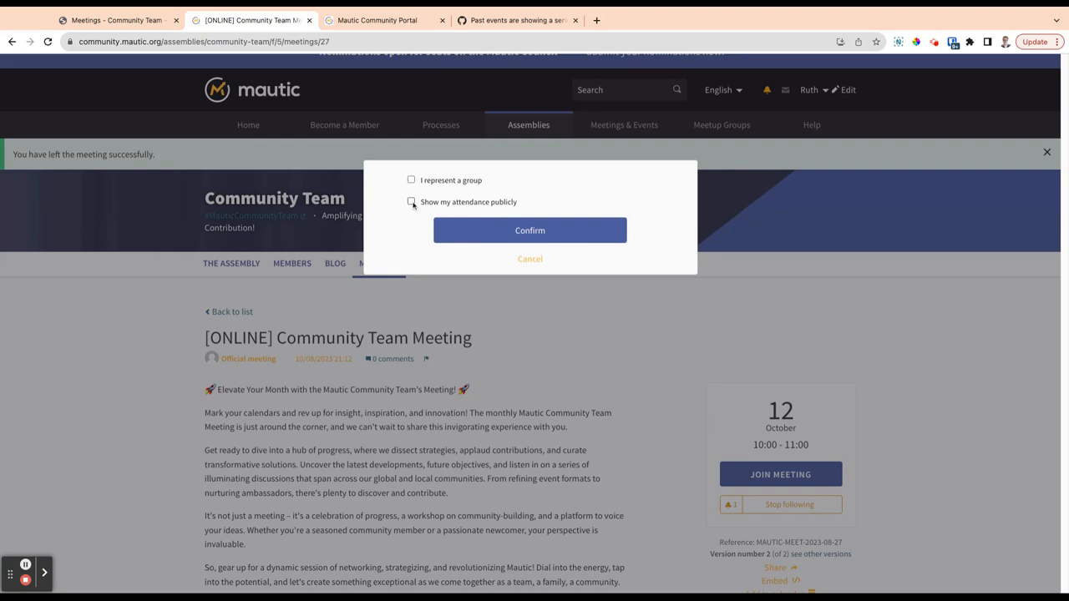
{"action": "left_click", "coordinate": [411, 201]}
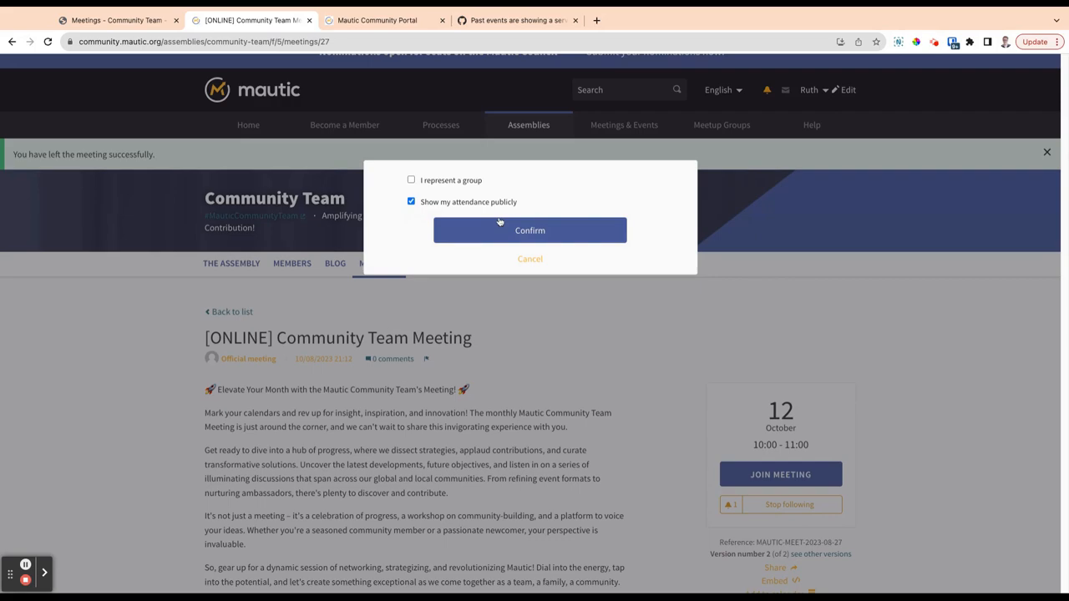
{"action": "mouse_move", "coordinate": [509, 232]}
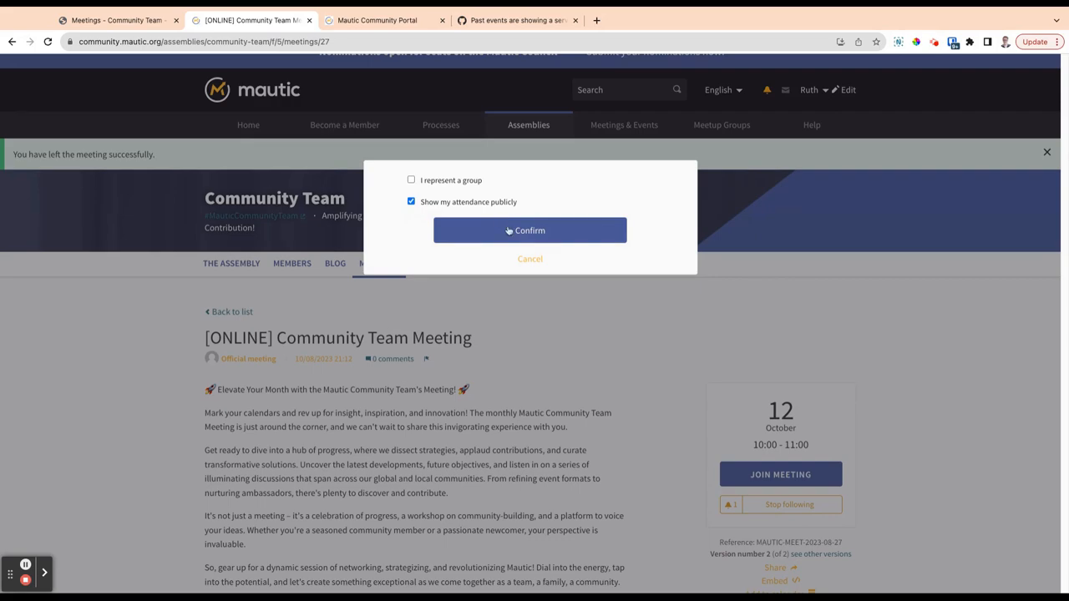
{"action": "left_click", "coordinate": [530, 231]}
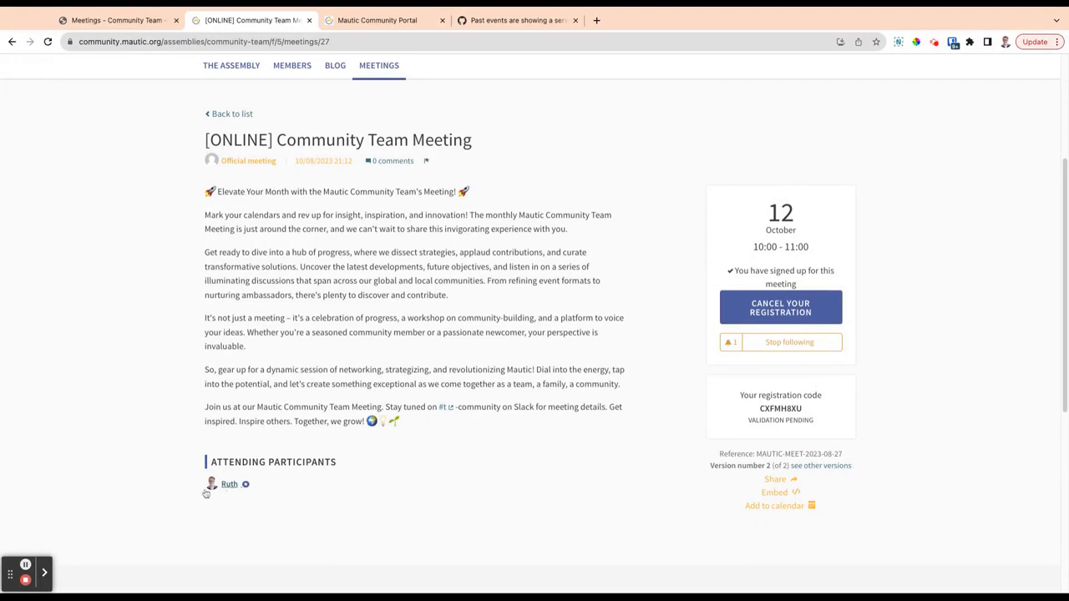
{"action": "mouse_move", "coordinate": [780, 308]}
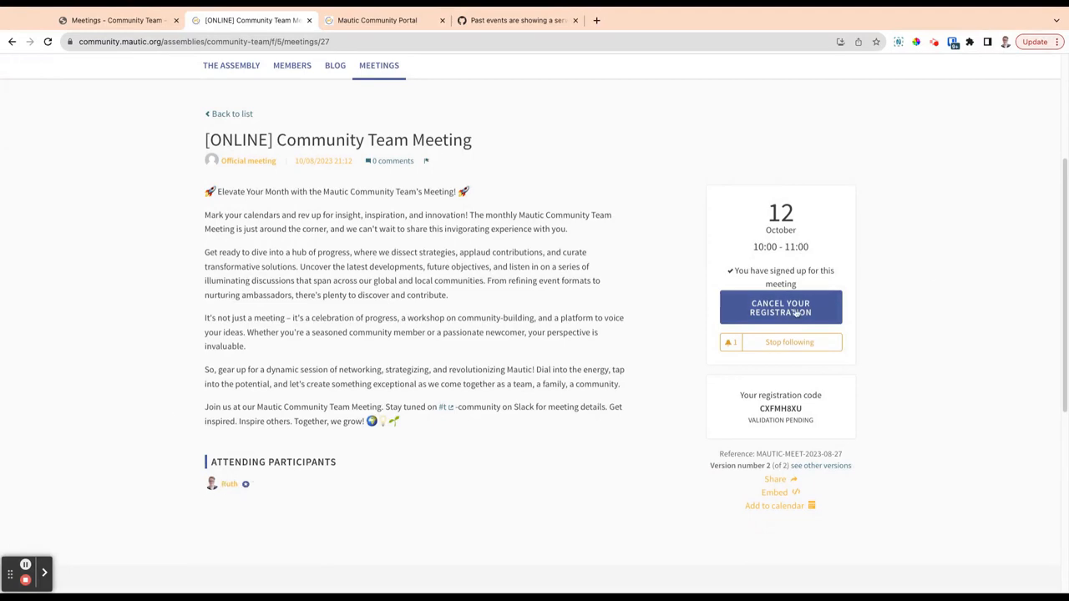
Re-register for the meeting on behalf of Marketing Team with public attendance.
{"action": "left_click", "coordinate": [780, 307]}
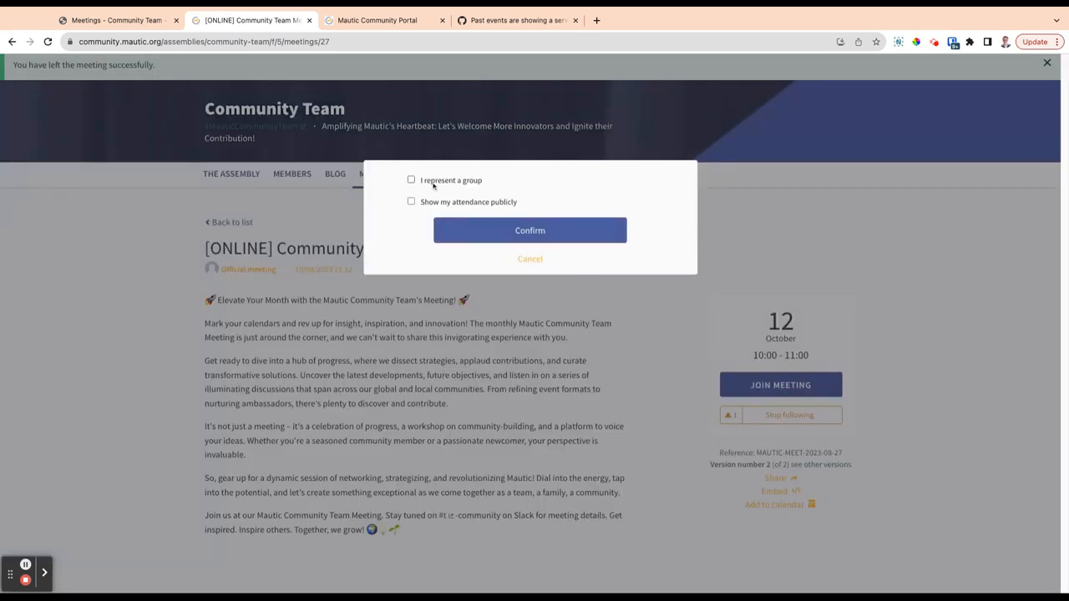
{"action": "left_click", "coordinate": [411, 179]}
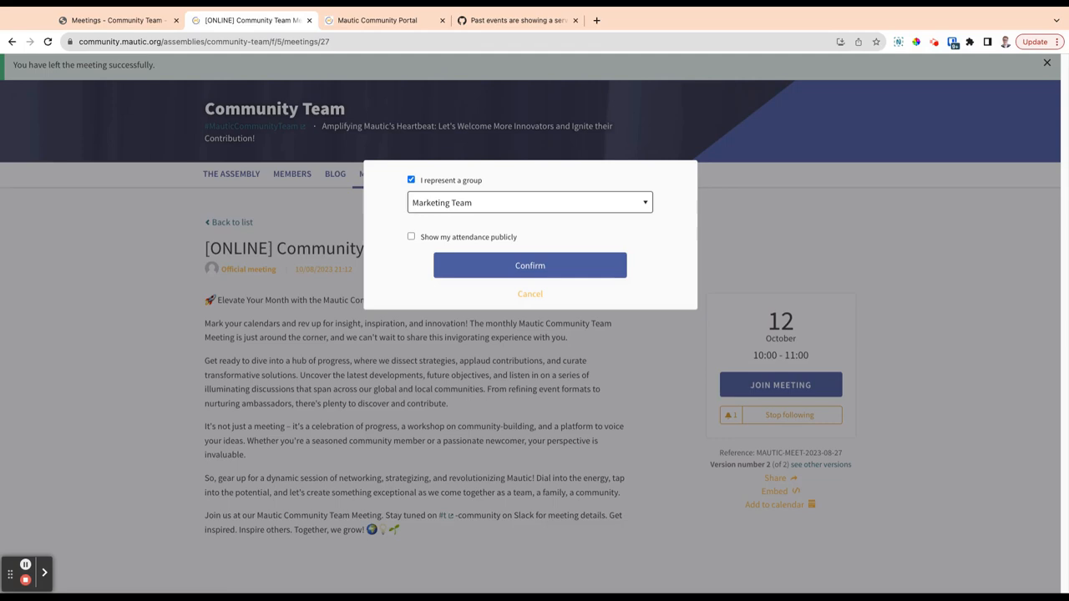
{"action": "left_click", "coordinate": [411, 237]}
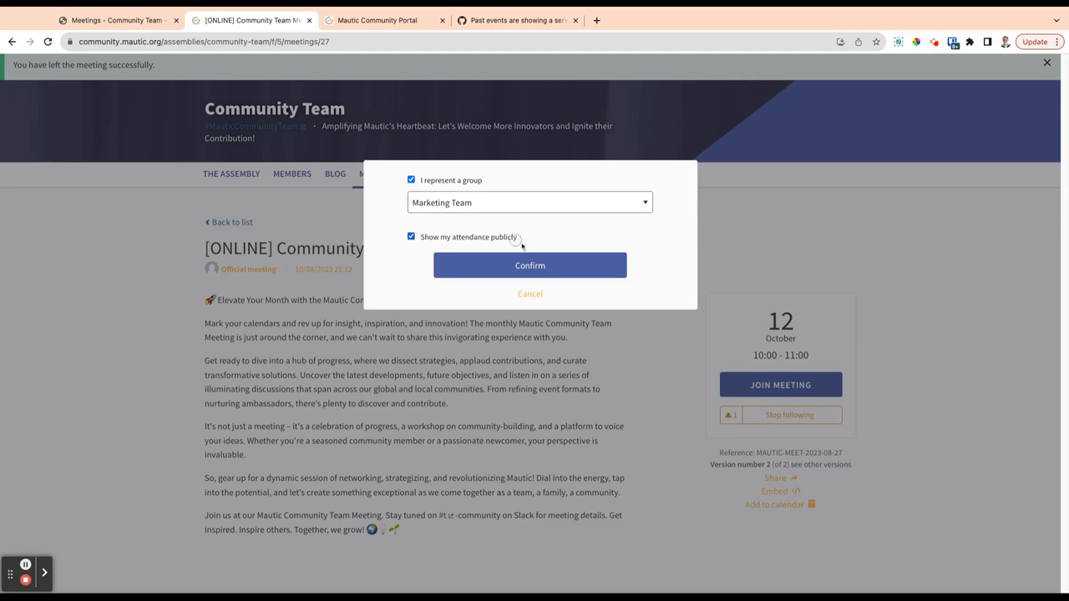
{"action": "left_click", "coordinate": [529, 265]}
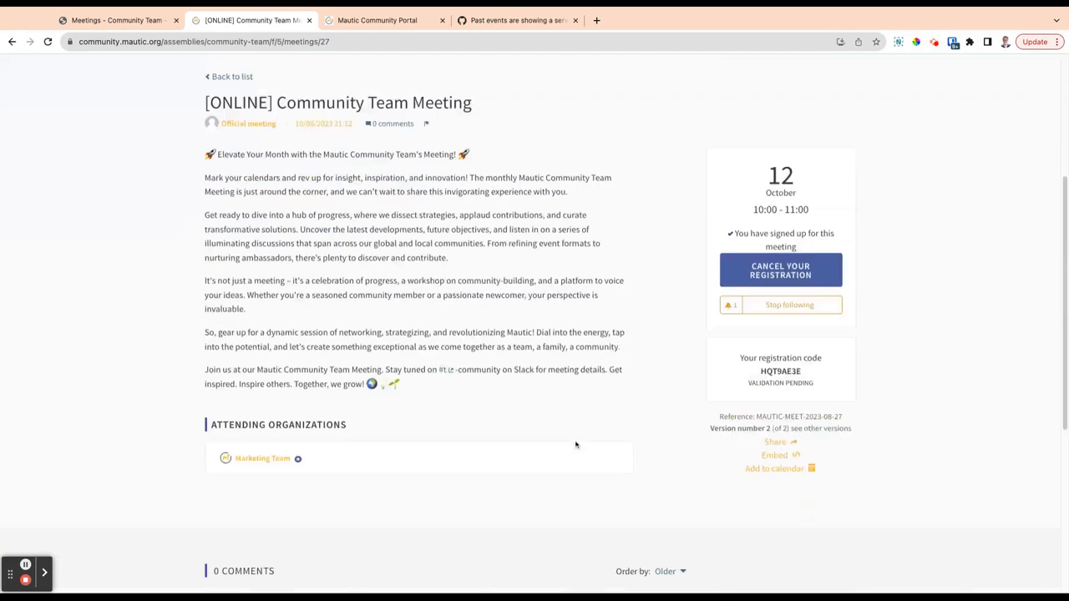
{"action": "scroll", "scroll_direction": "down", "scroll_amount": 3}
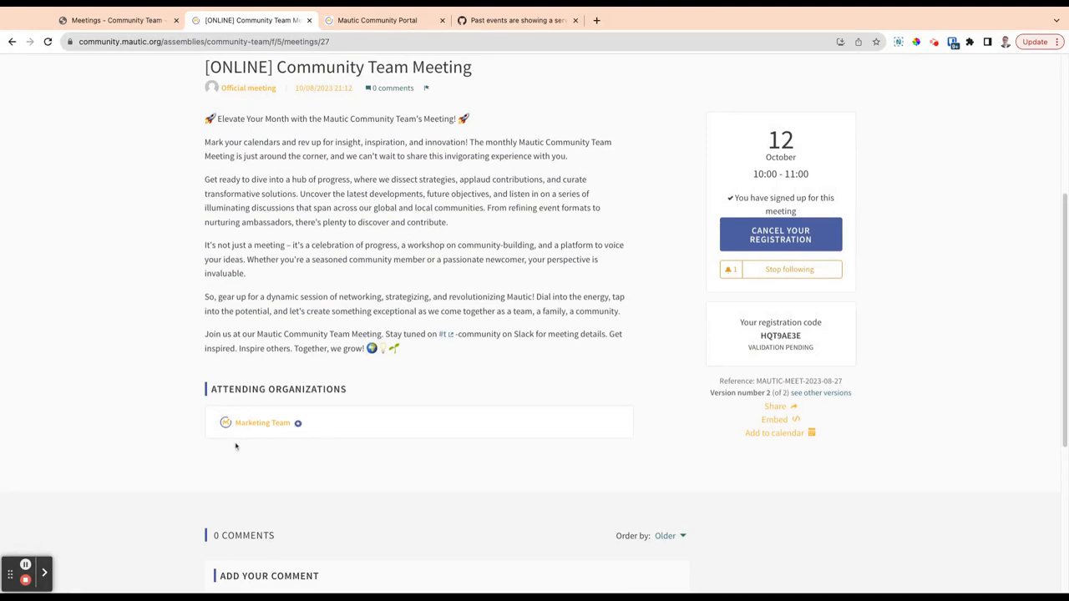
{"action": "mouse_move", "coordinate": [236, 438]}
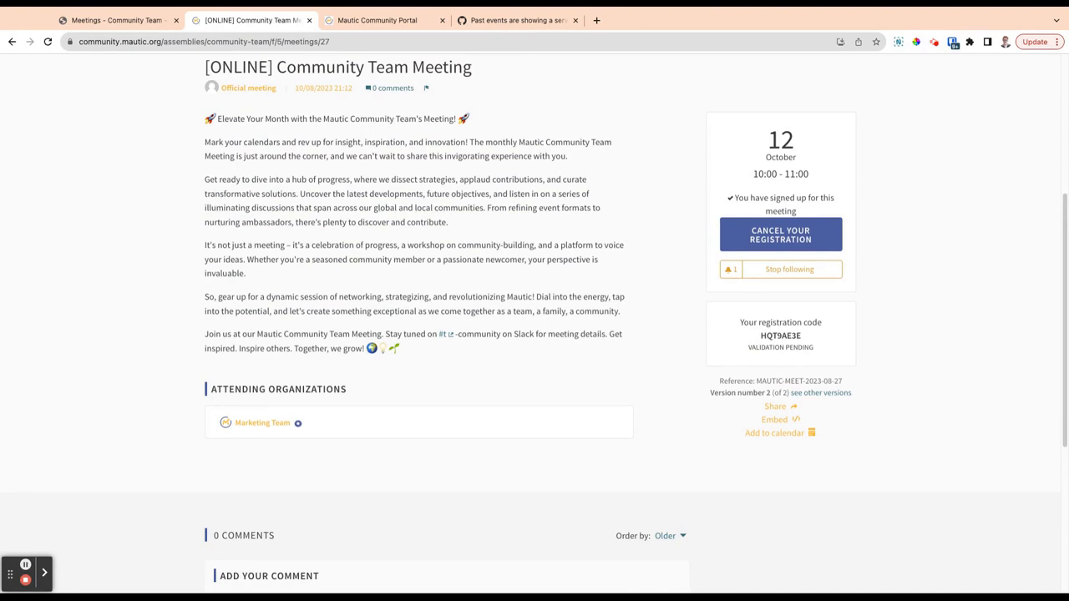
Cancel the online meeting registration, confirm with OK, and scroll to the empty comments.
{"action": "left_click", "coordinate": [780, 235]}
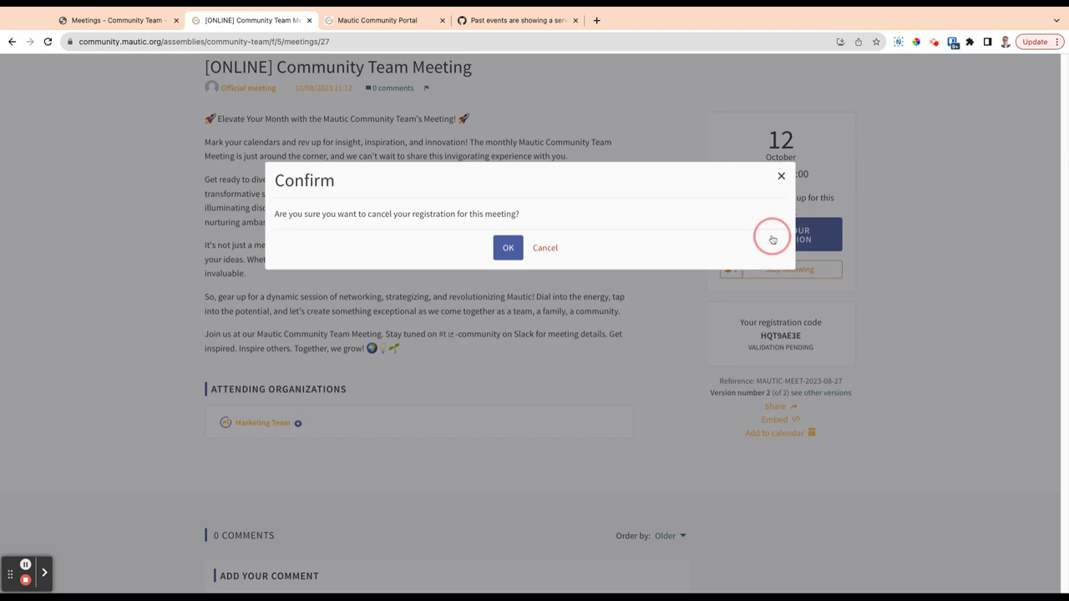
{"action": "left_click", "coordinate": [508, 247]}
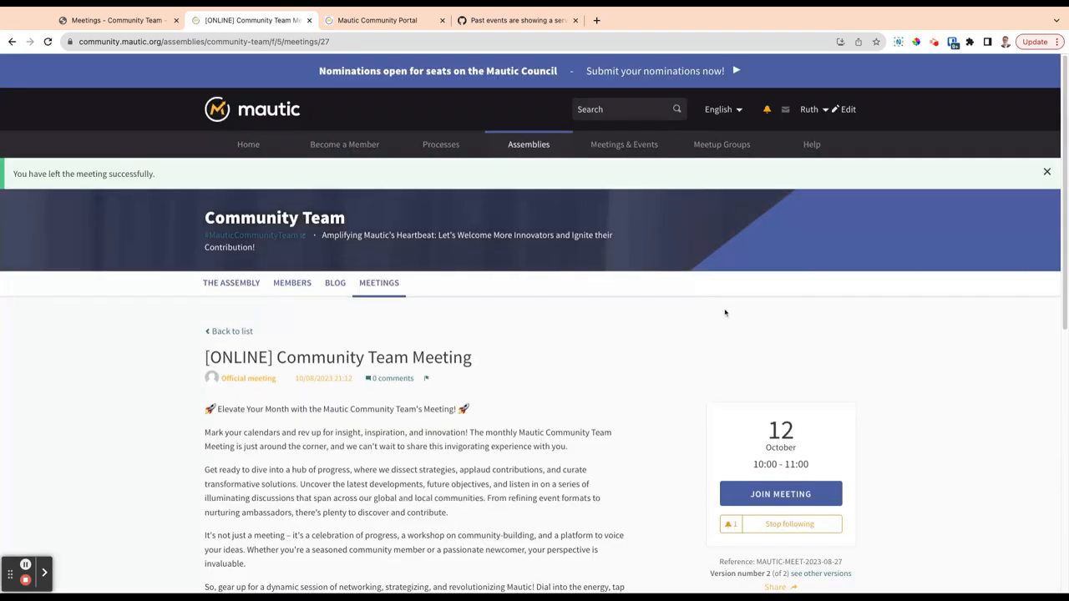
{"action": "scroll", "scroll_direction": "down", "scroll_amount": 3}
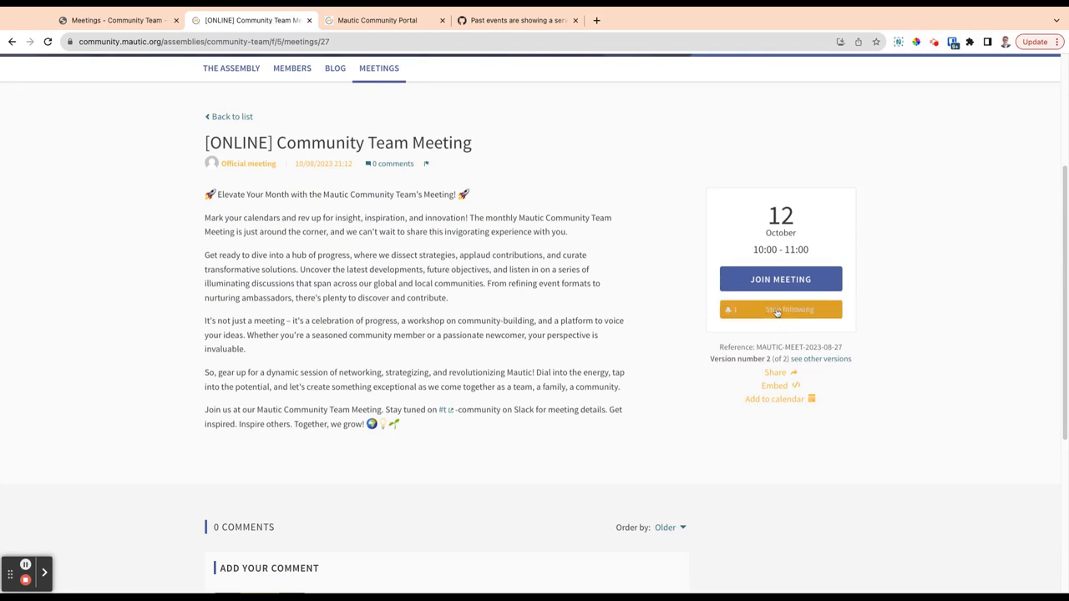
{"action": "left_click", "coordinate": [780, 309]}
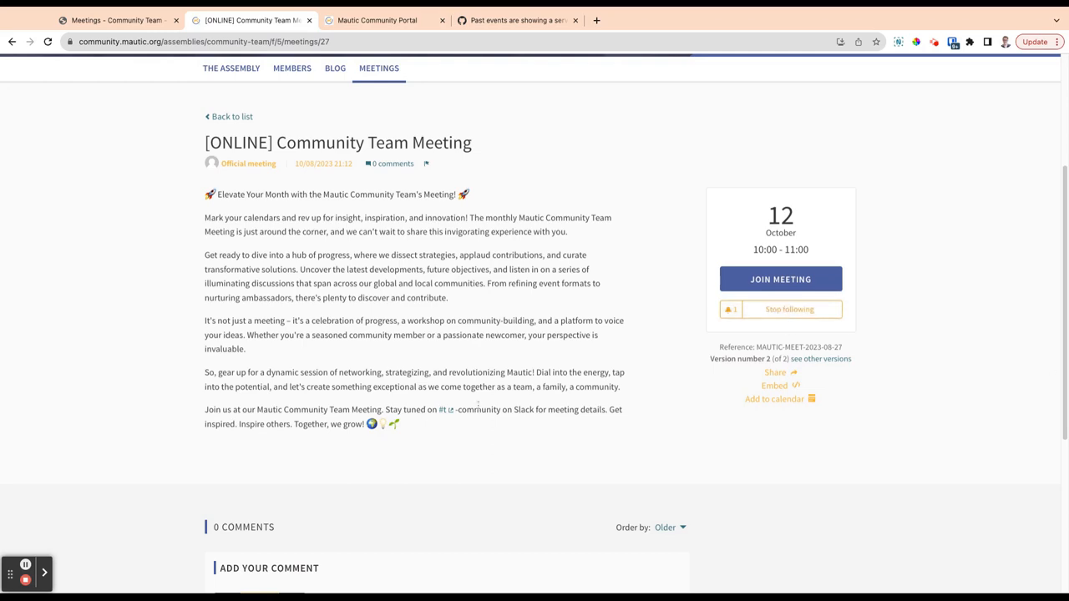
{"action": "scroll", "scroll_direction": "down", "scroll_amount": 3}
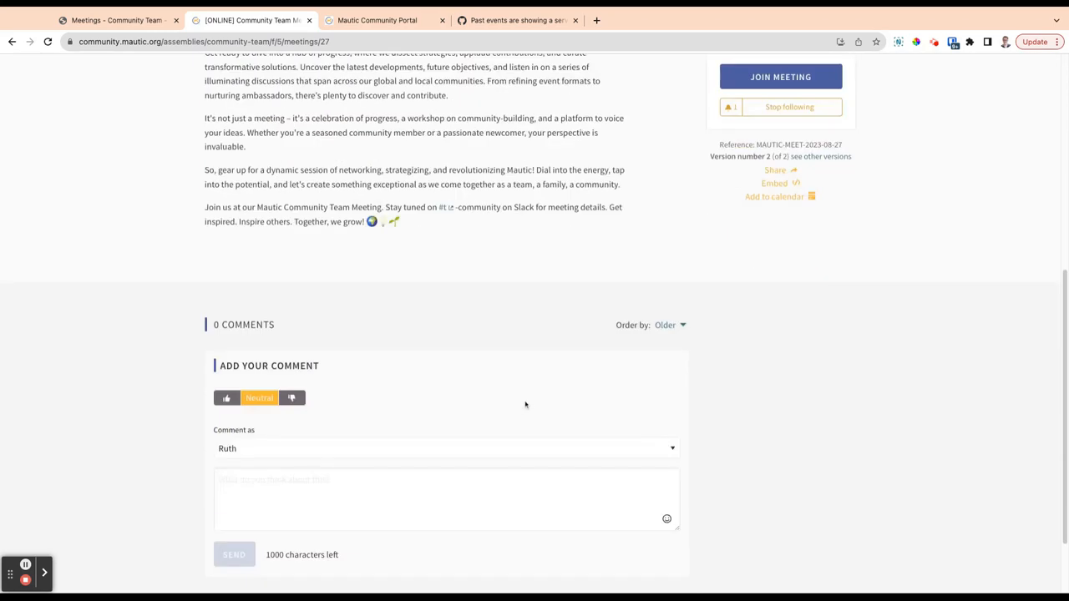
{"action": "scroll", "scroll_direction": "down", "scroll_amount": 3}
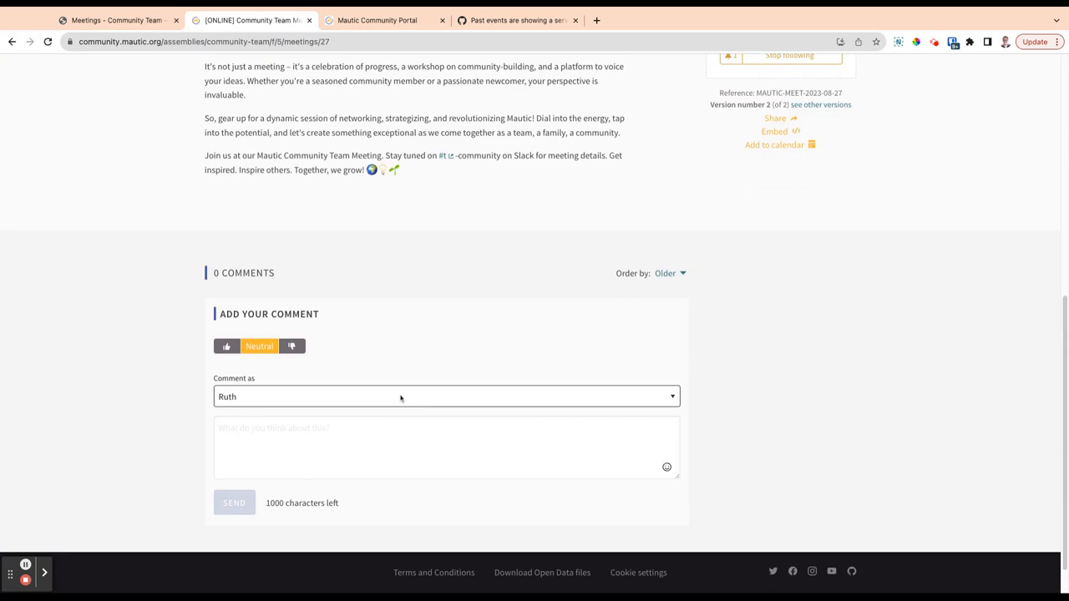
{"action": "mouse_move", "coordinate": [719, 378]}
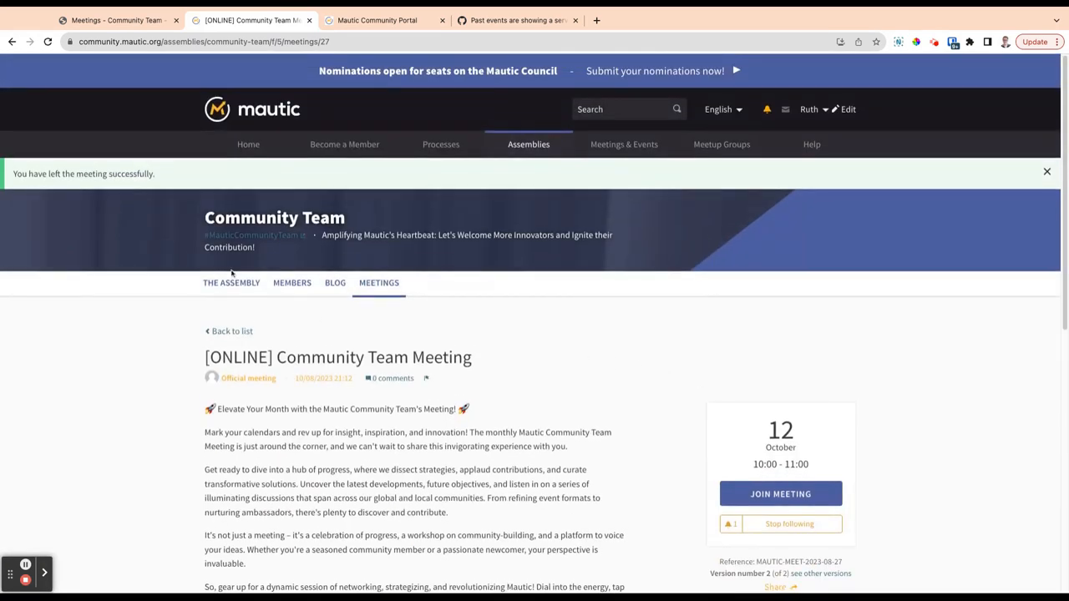
{"action": "mouse_move", "coordinate": [366, 302]}
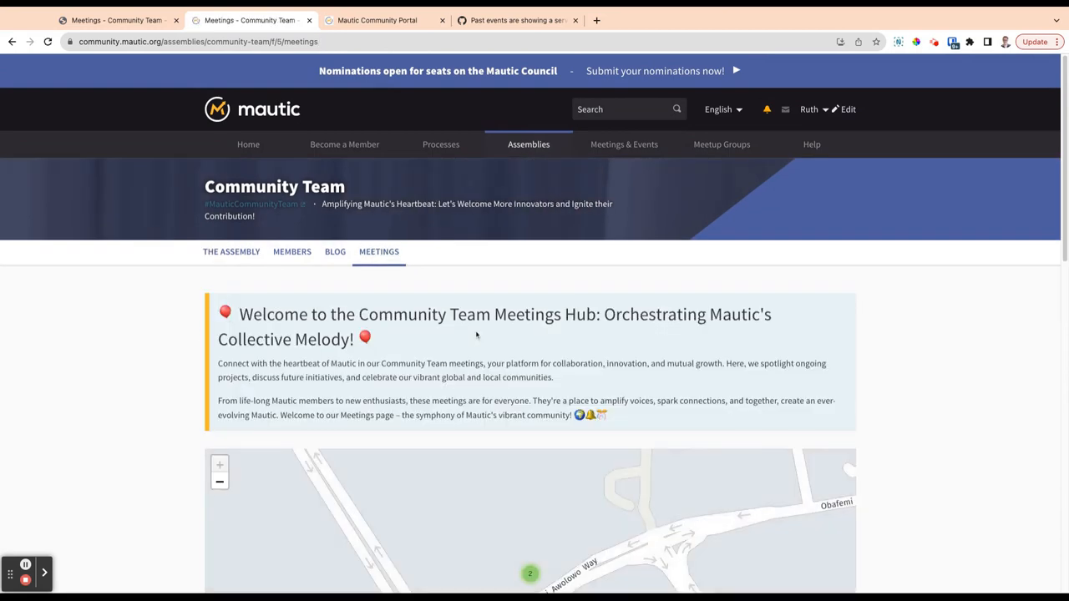
Set the Community Team meetings Date filter to All to list all six meetings.
{"action": "scroll", "scroll_direction": "down", "scroll_amount": 3}
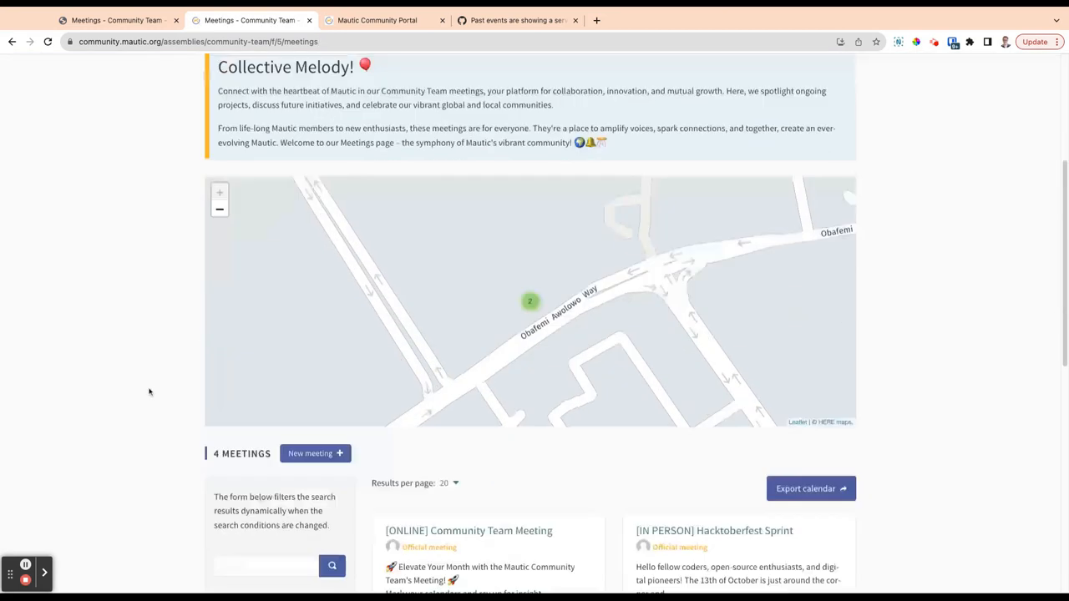
{"action": "scroll", "scroll_direction": "down", "scroll_amount": 3}
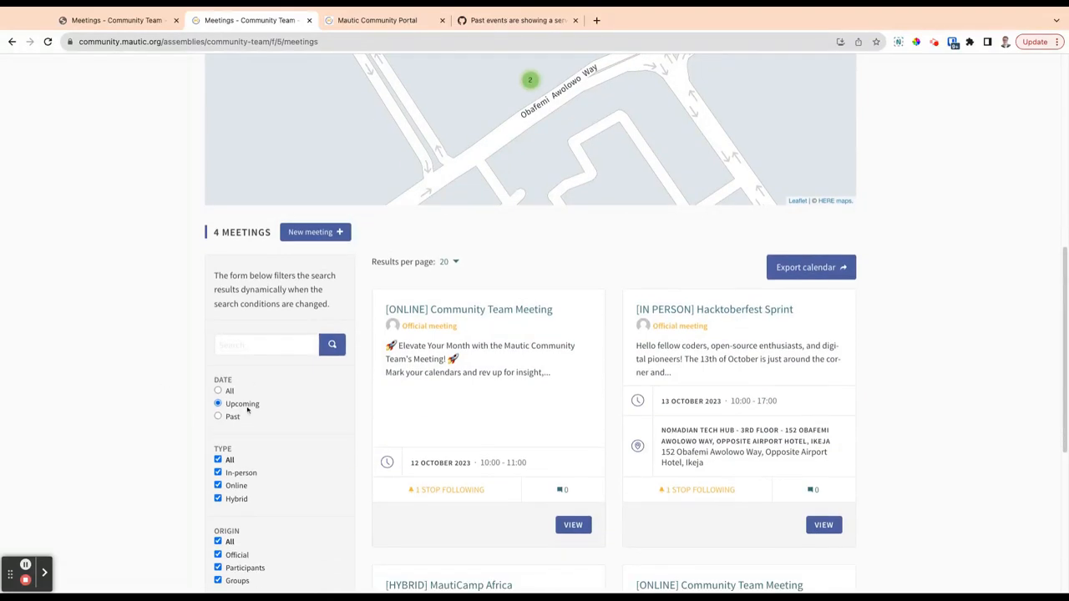
{"action": "left_click", "coordinate": [218, 391]}
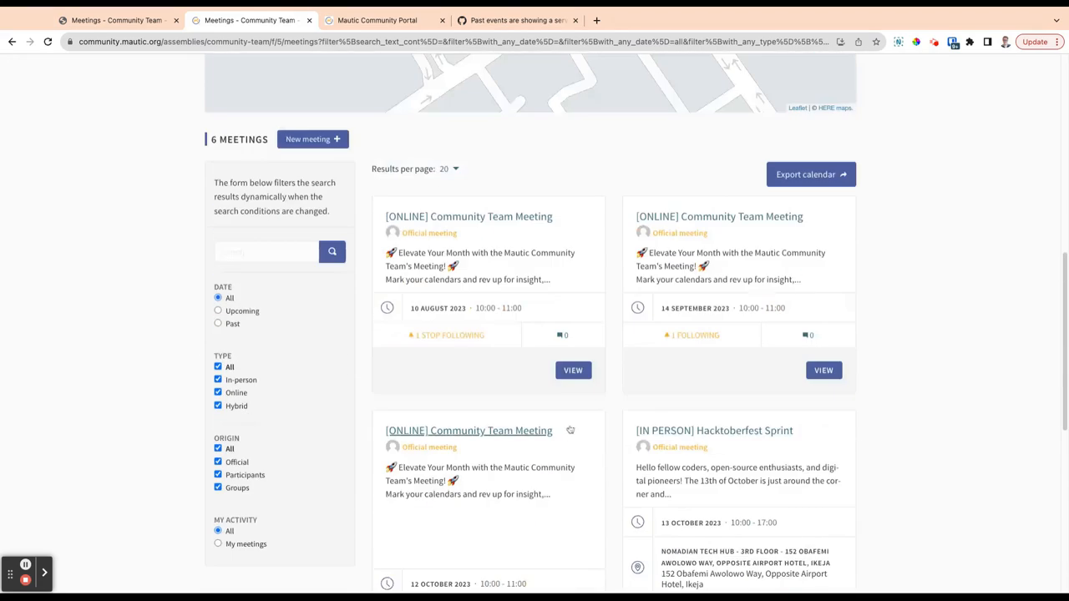
{"action": "scroll", "scroll_direction": "down", "scroll_amount": 3}
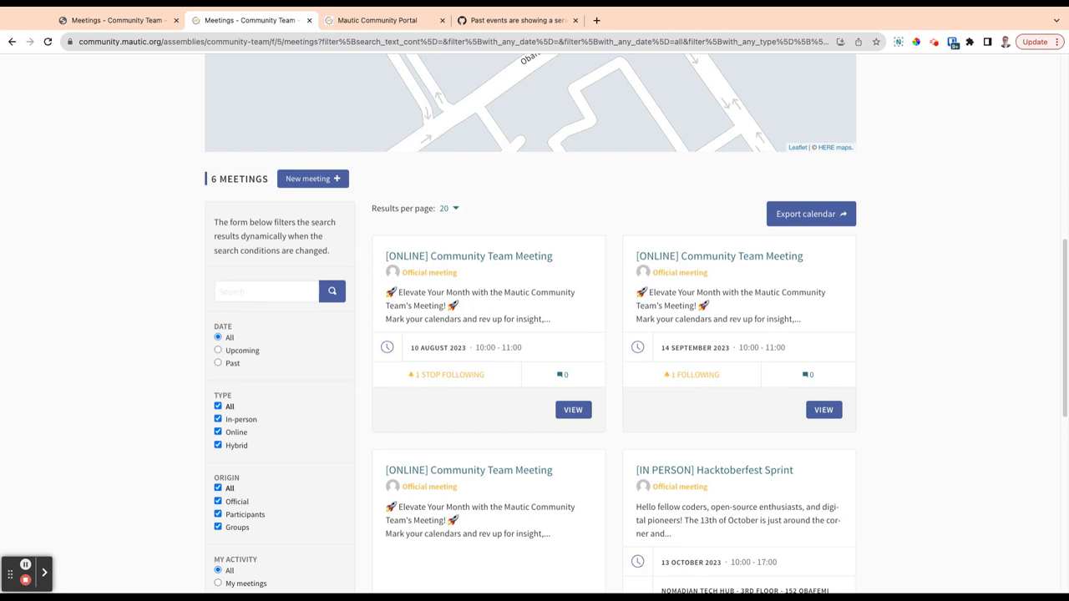
{"action": "mouse_move", "coordinate": [796, 436]}
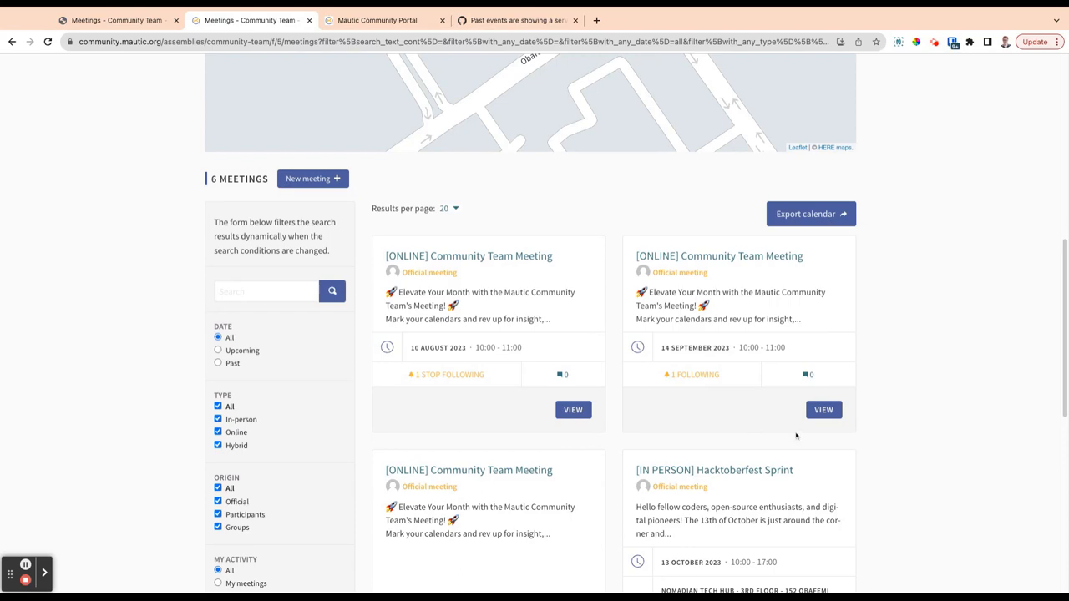
{"action": "mouse_move", "coordinate": [469, 469]}
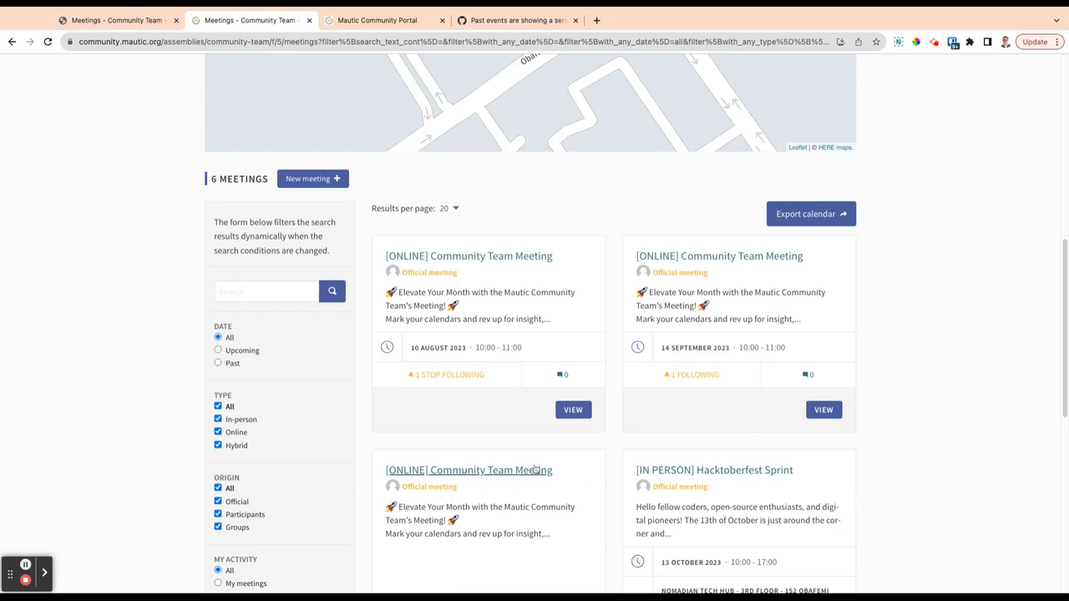
{"action": "scroll", "scroll_direction": "down", "scroll_amount": 3}
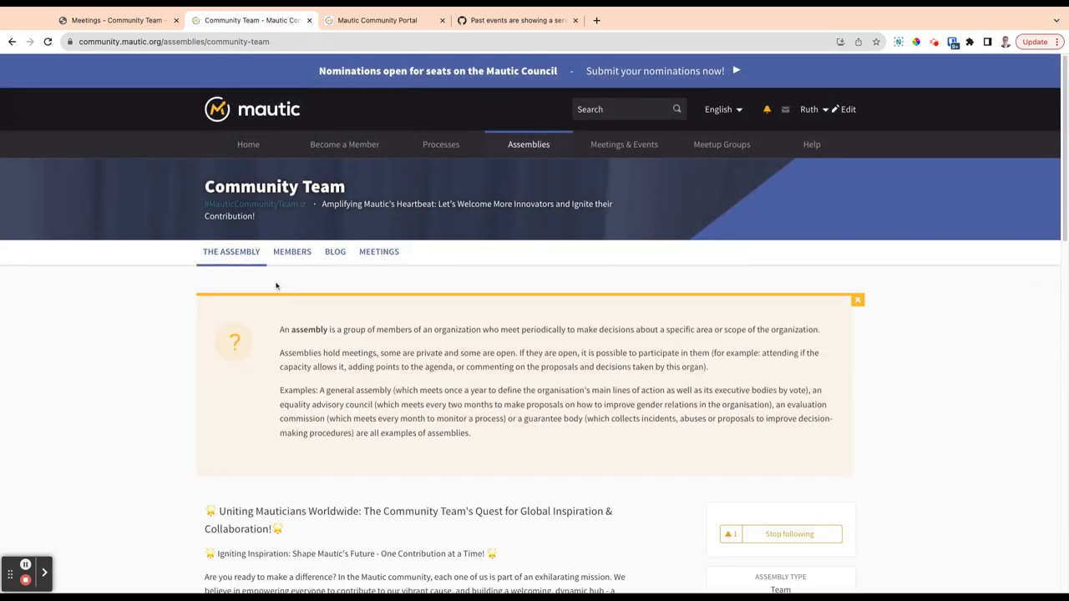
Return to the Assemblies page and scroll through all seven assemblies.
{"action": "scroll", "scroll_direction": "down", "scroll_amount": 3}
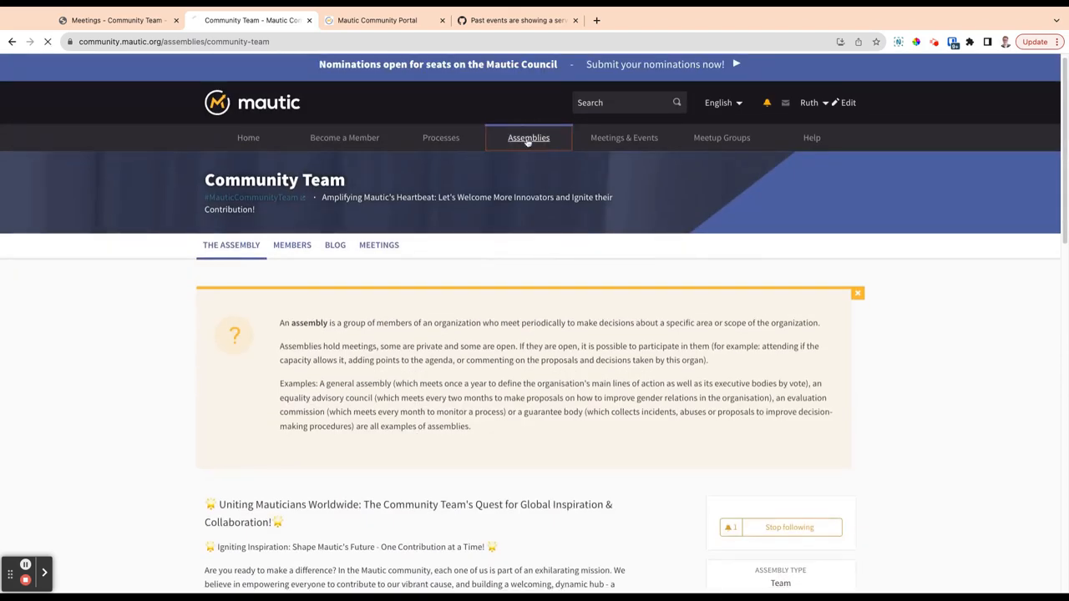
{"action": "left_click", "coordinate": [528, 138]}
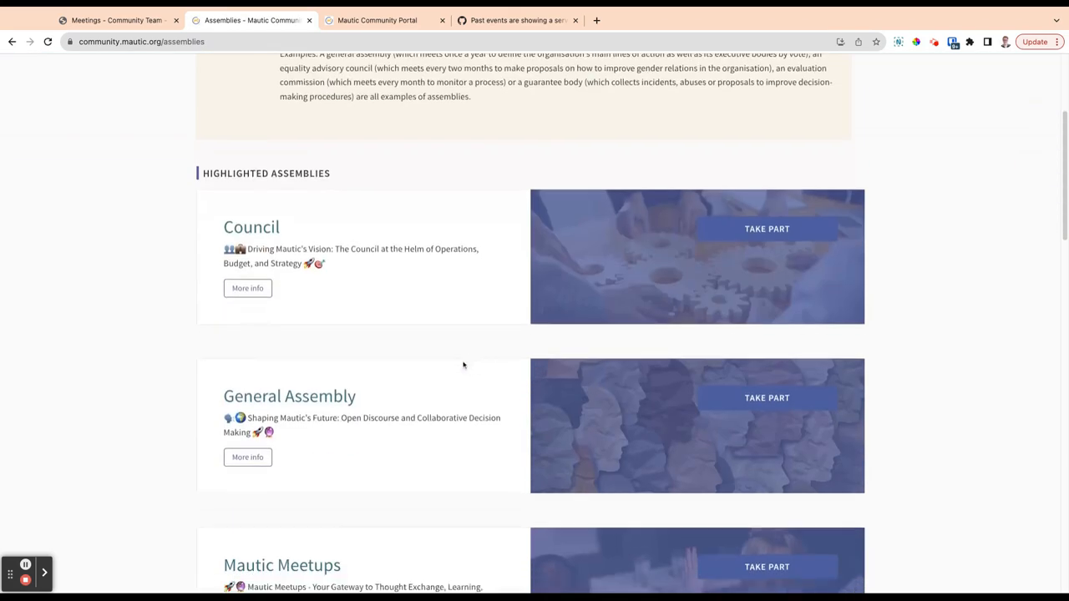
{"action": "scroll", "scroll_direction": "down", "scroll_amount": 3}
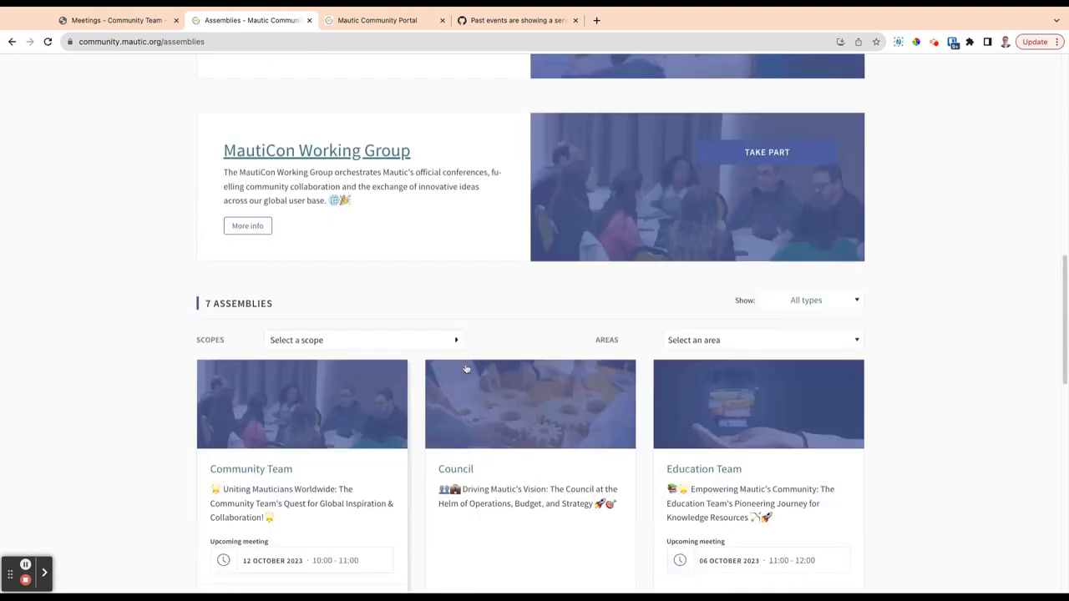
{"action": "scroll", "scroll_direction": "down", "scroll_amount": 3}
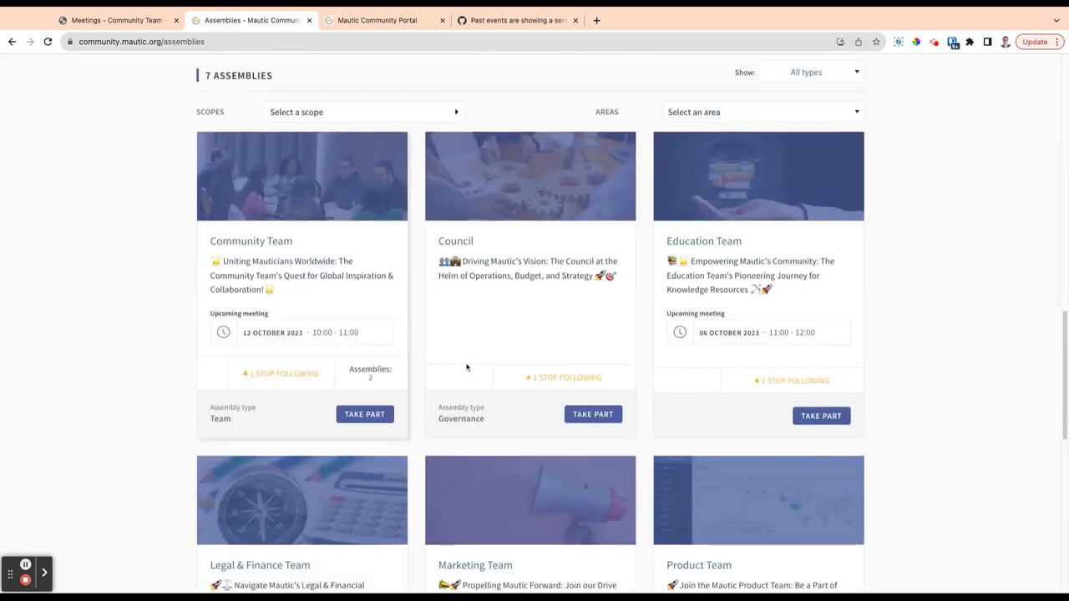
{"action": "scroll", "scroll_direction": "down", "scroll_amount": 3}
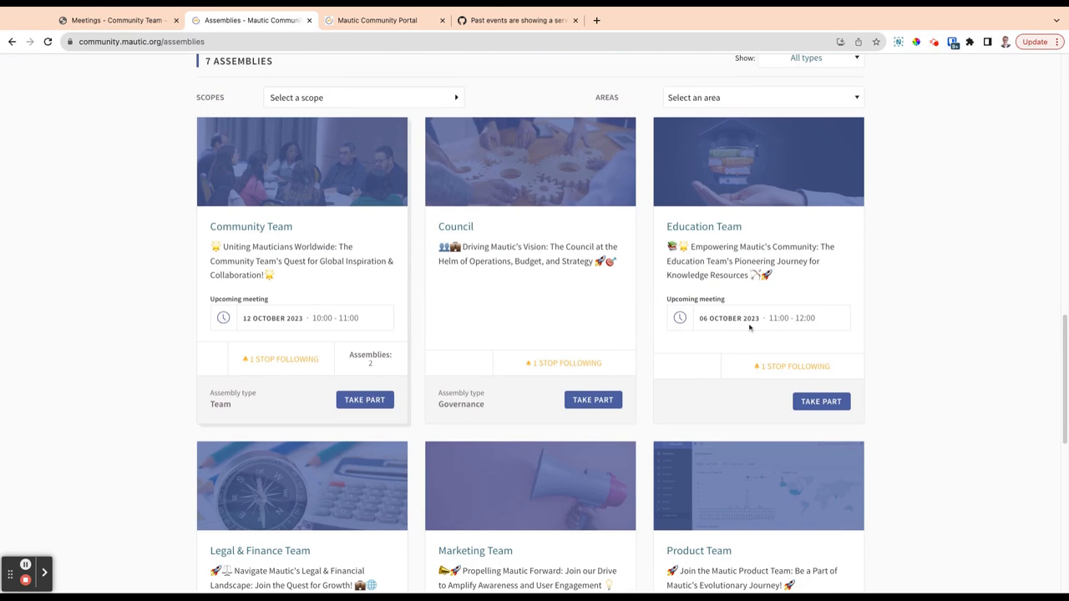
{"action": "scroll", "scroll_direction": "down", "scroll_amount": 3}
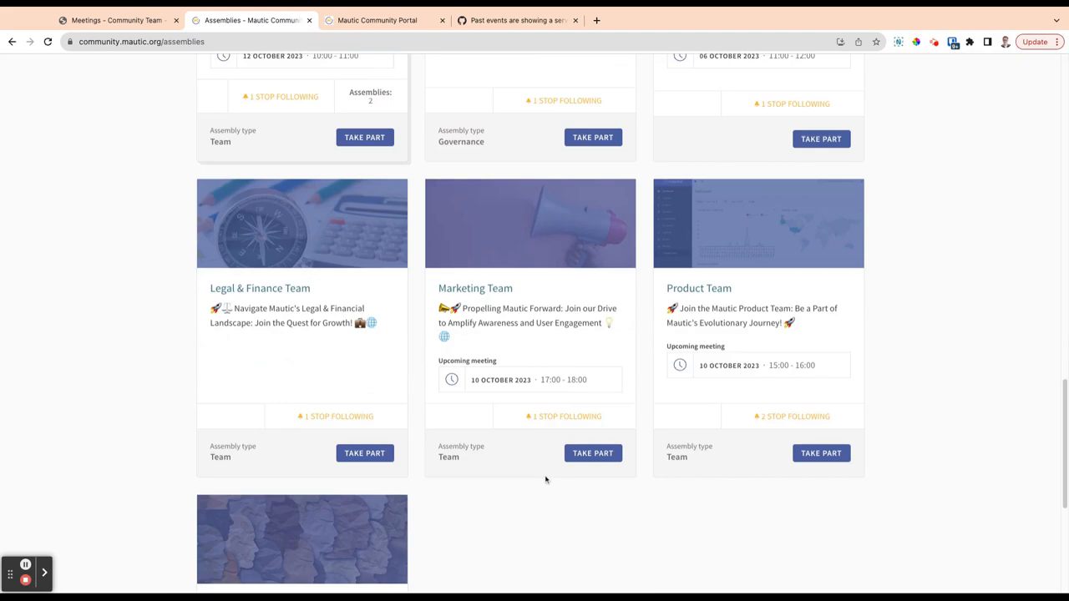
{"action": "scroll", "scroll_direction": "down", "scroll_amount": 3}
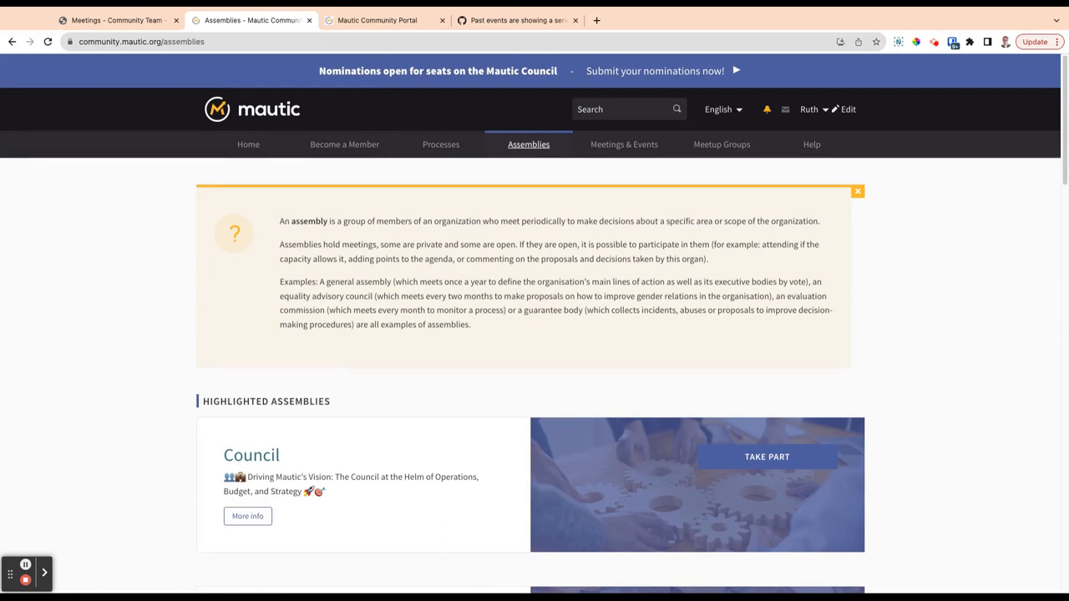
{"action": "mouse_move", "coordinate": [539, 157]}
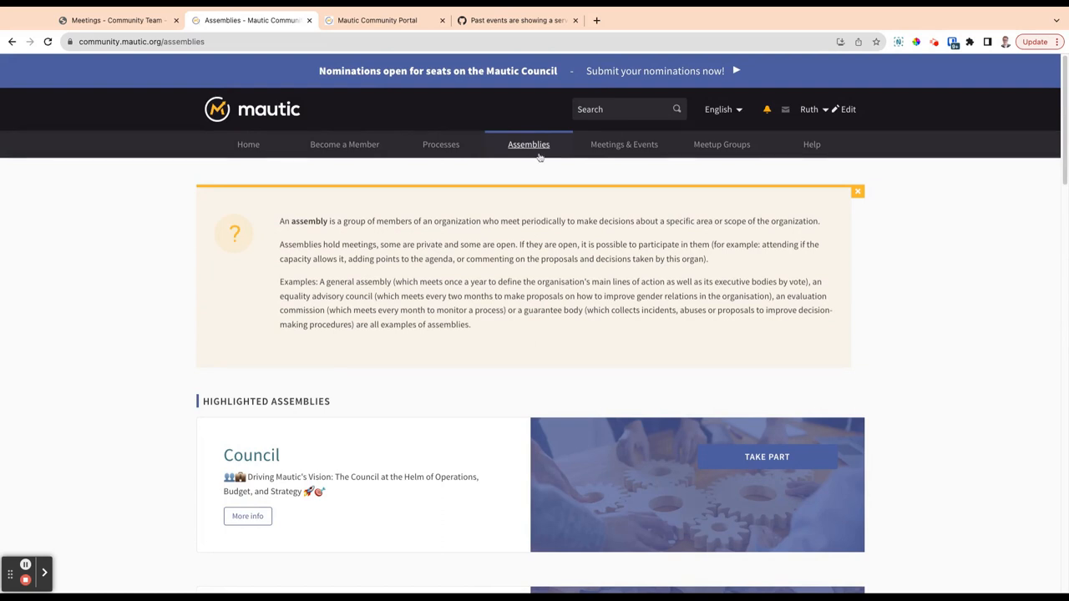
{"action": "mouse_move", "coordinate": [106, 519]}
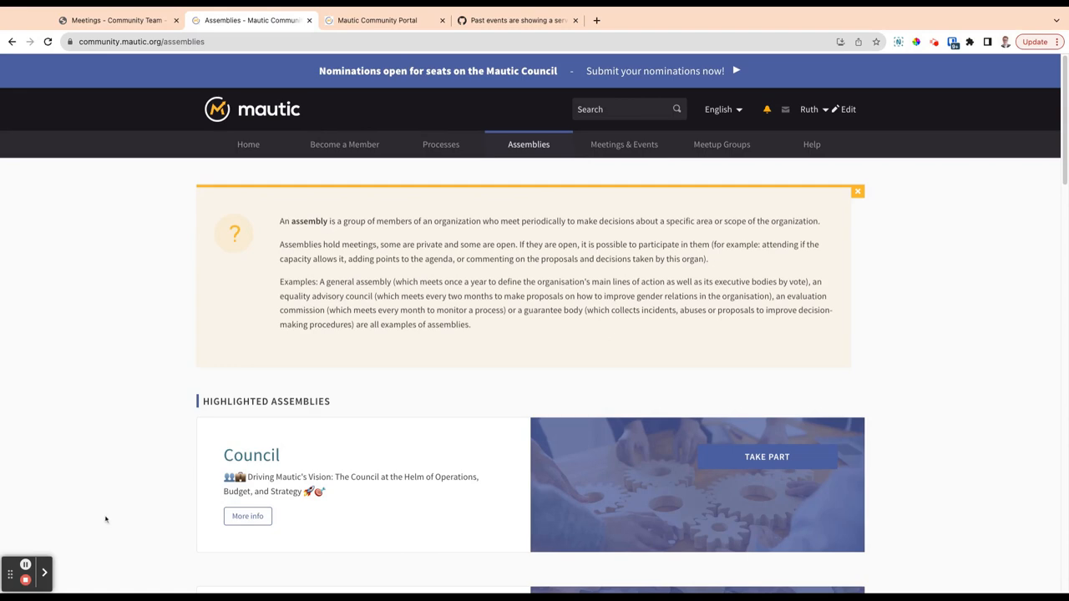